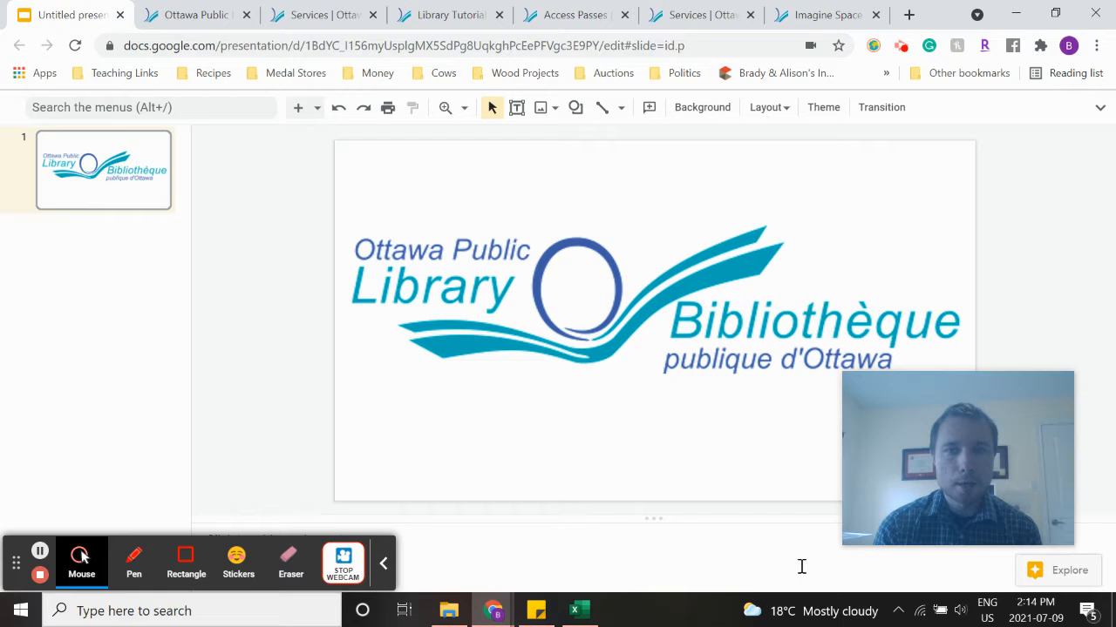
- Scroll through the library home page and switch to the Services tab listing Library 1:1, Public Computers and Local History
click(80, 561)
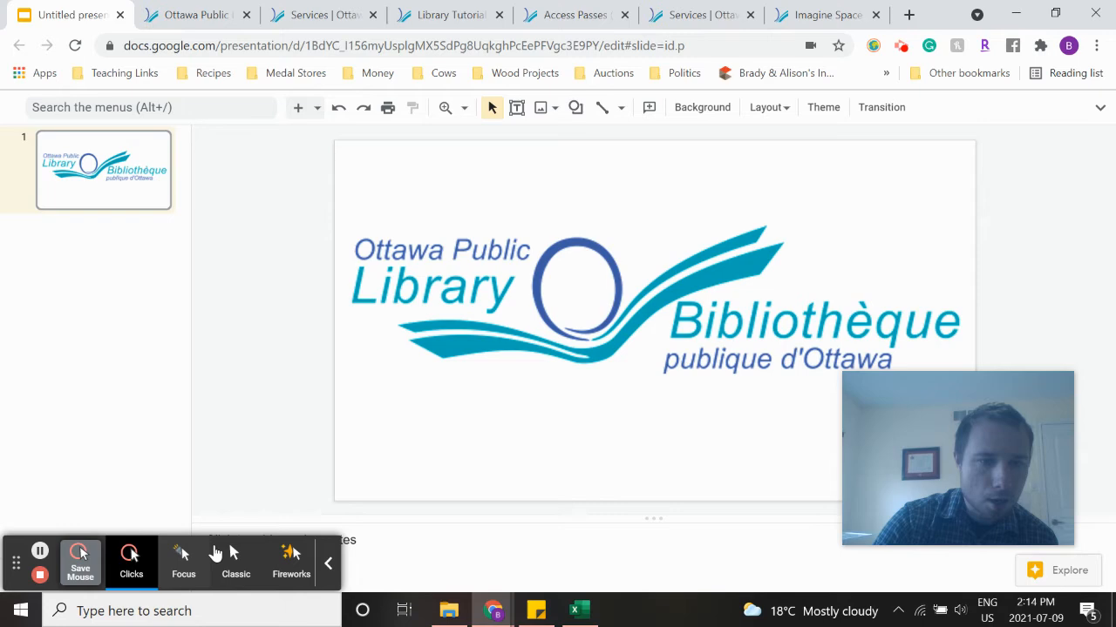
click(195, 14)
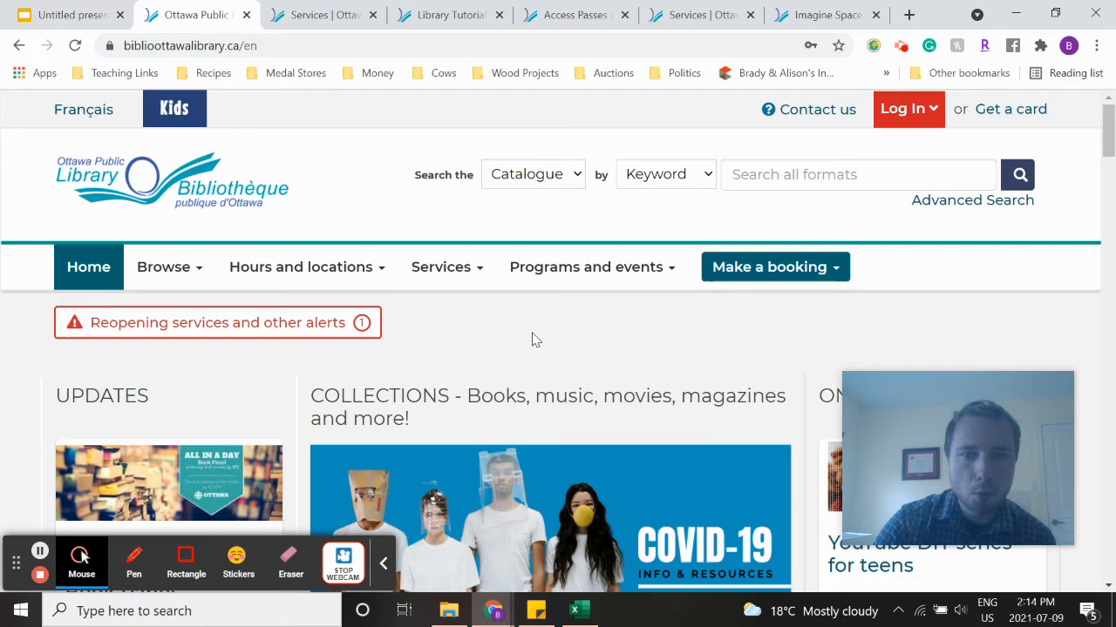
scroll(down, 3)
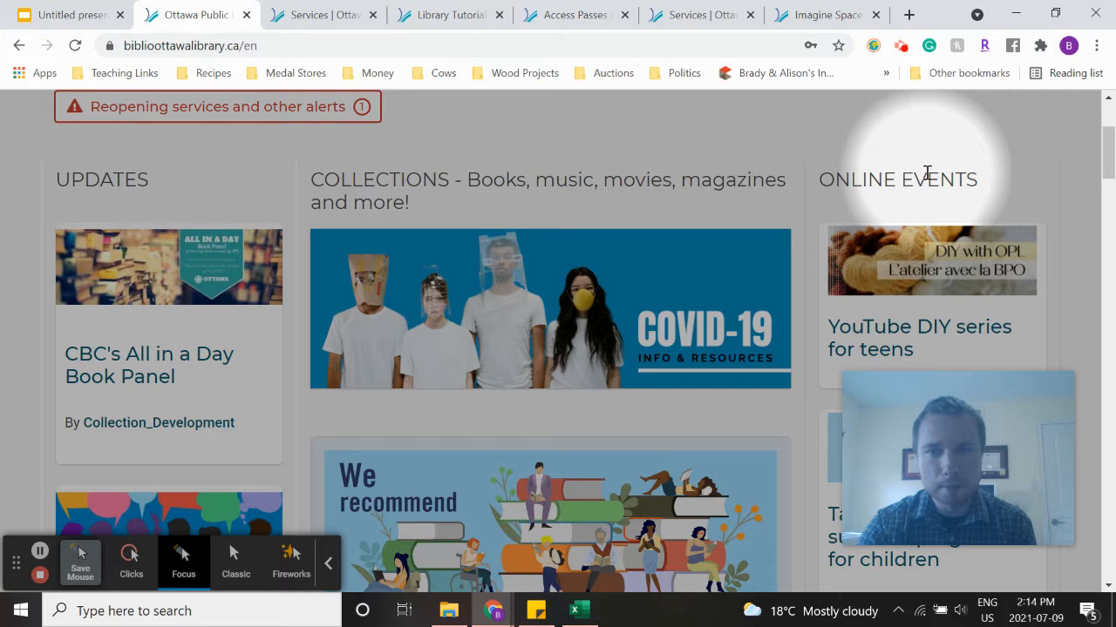
scroll(up, 3)
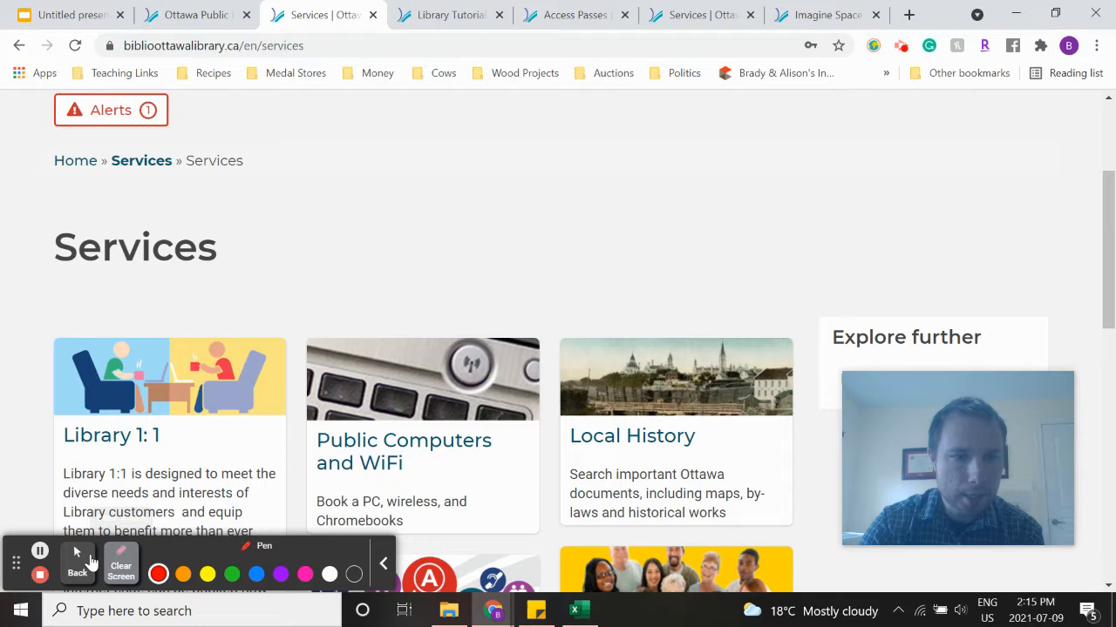
click(80, 558)
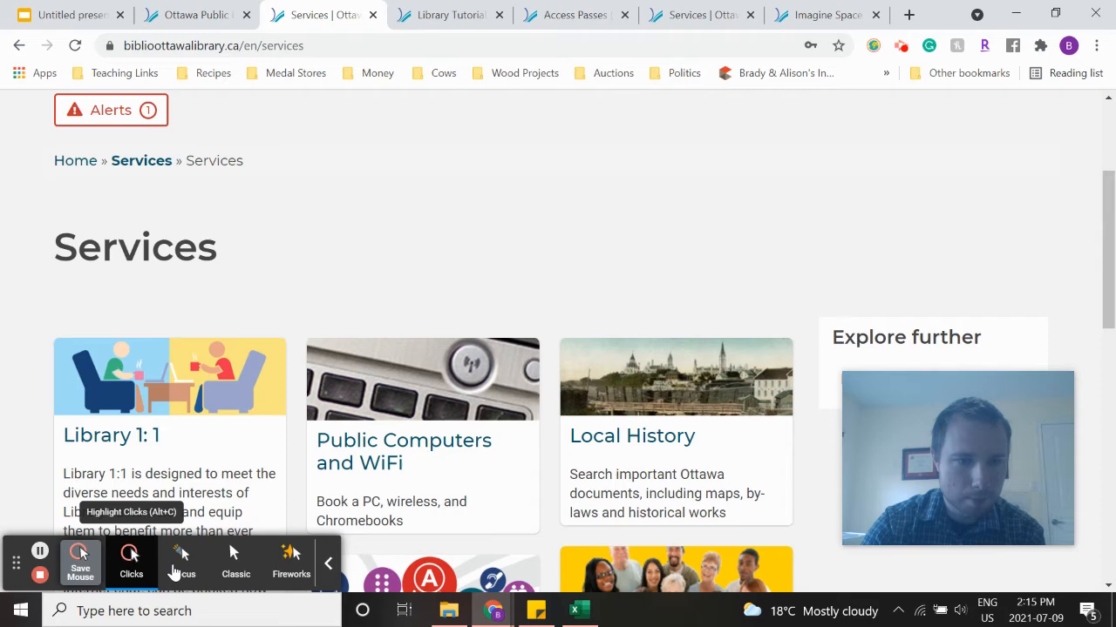
scroll(down, 3)
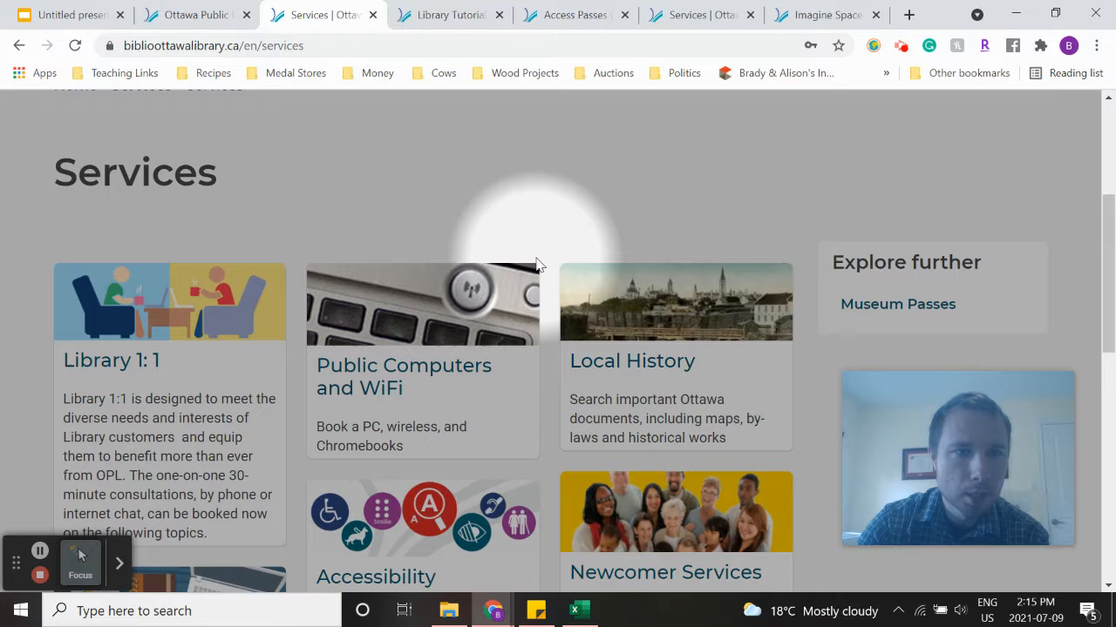
scroll(down, 3)
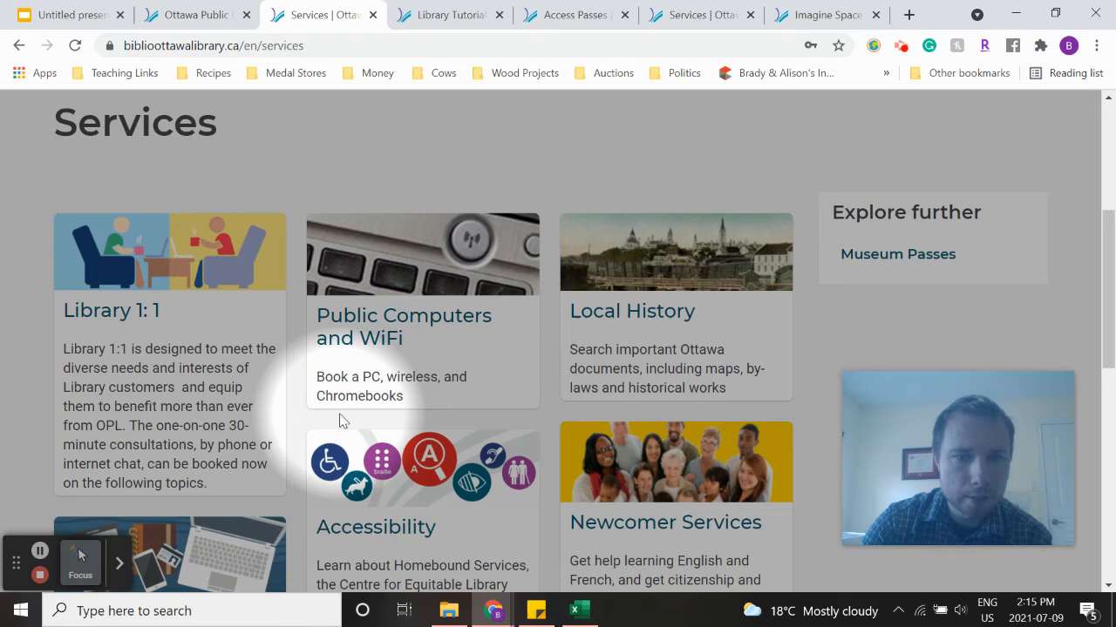
scroll(down, 3)
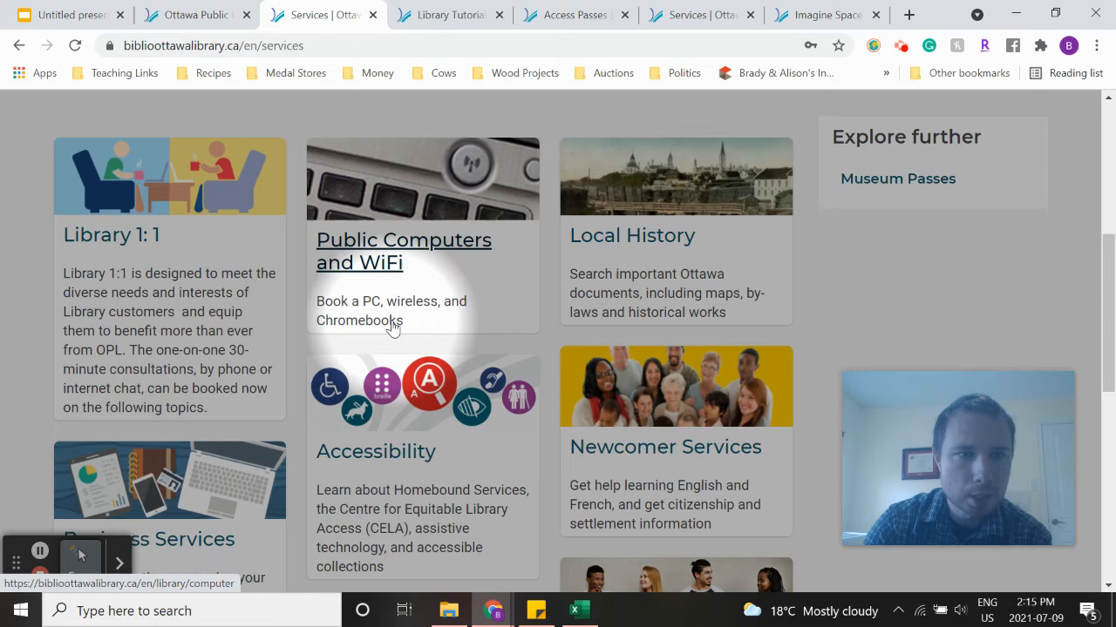
scroll(down, 3)
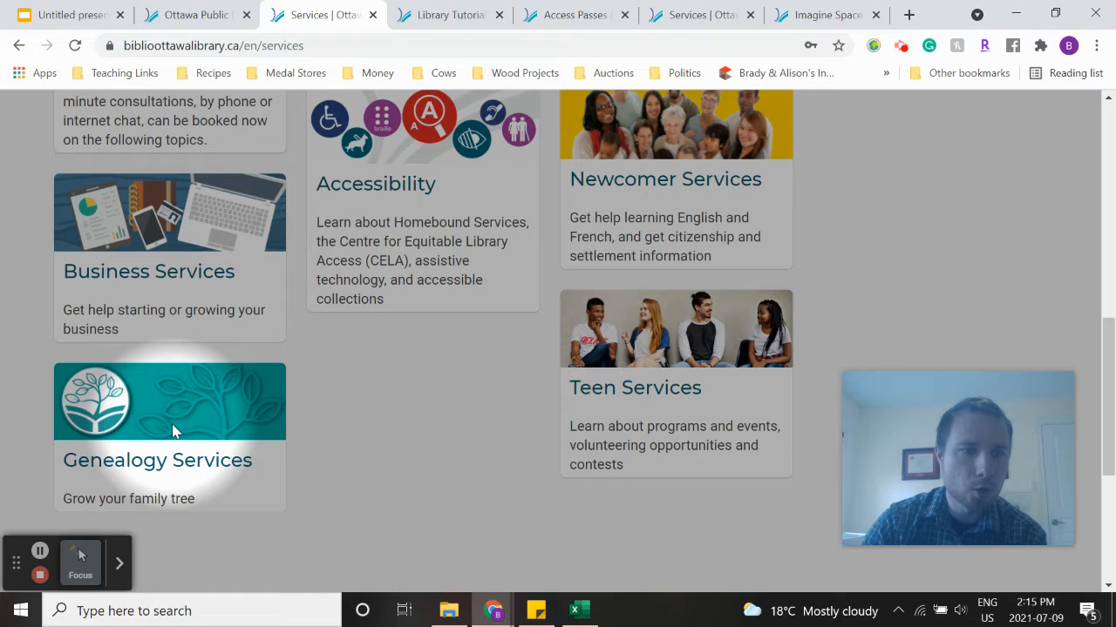
scroll(up, 3)
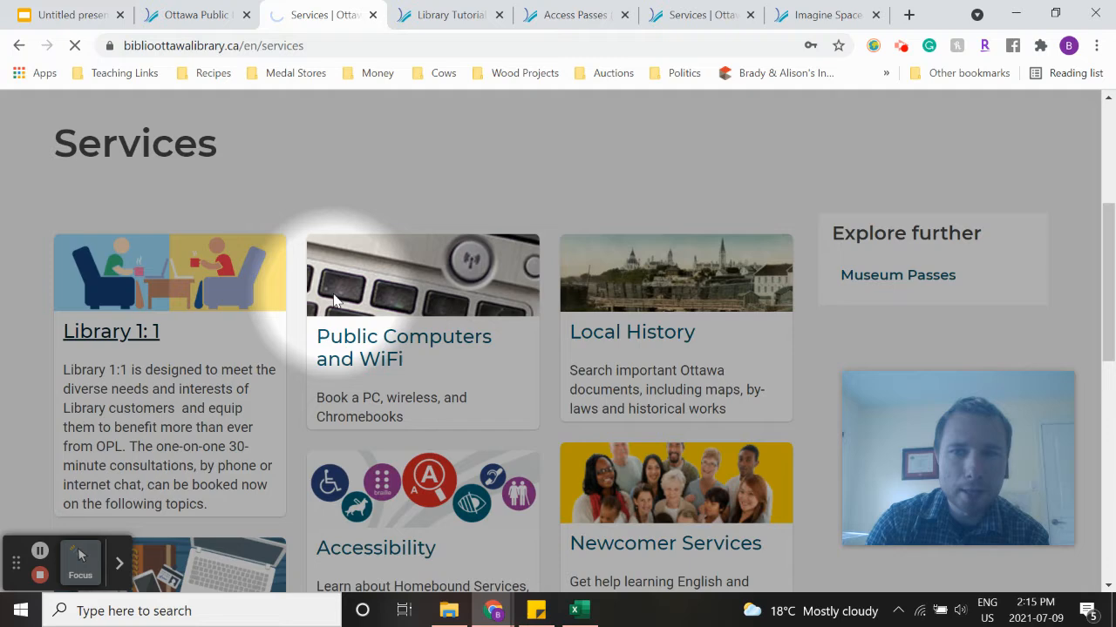
- Open the Library Tutorial 1:1 page from the Services cards and review its phone tutorial topics
click(112, 331)
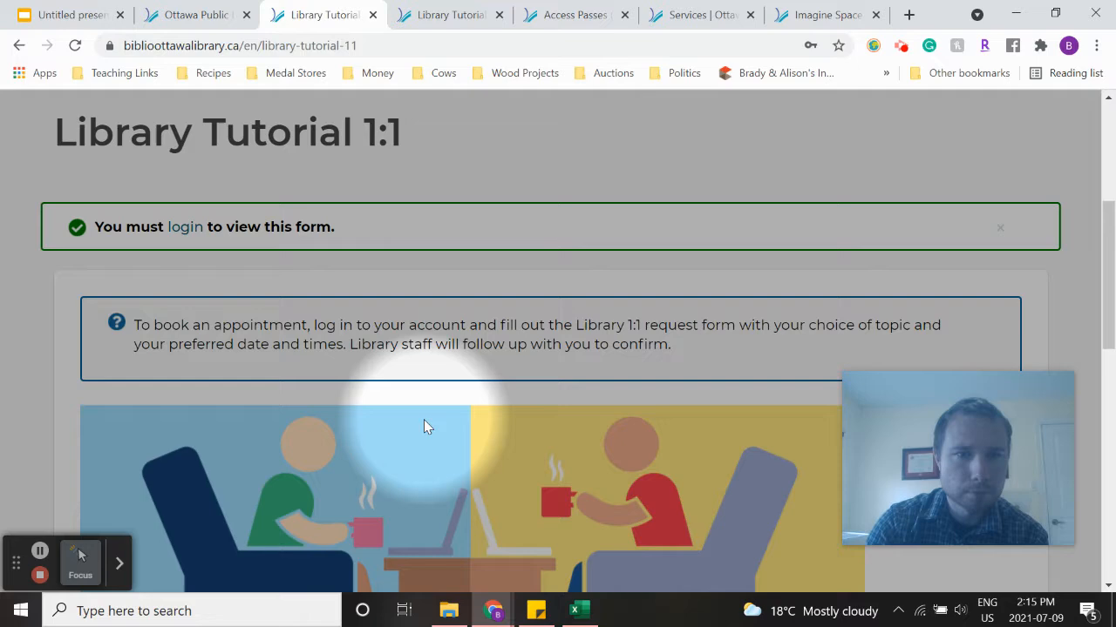
scroll(down, 3)
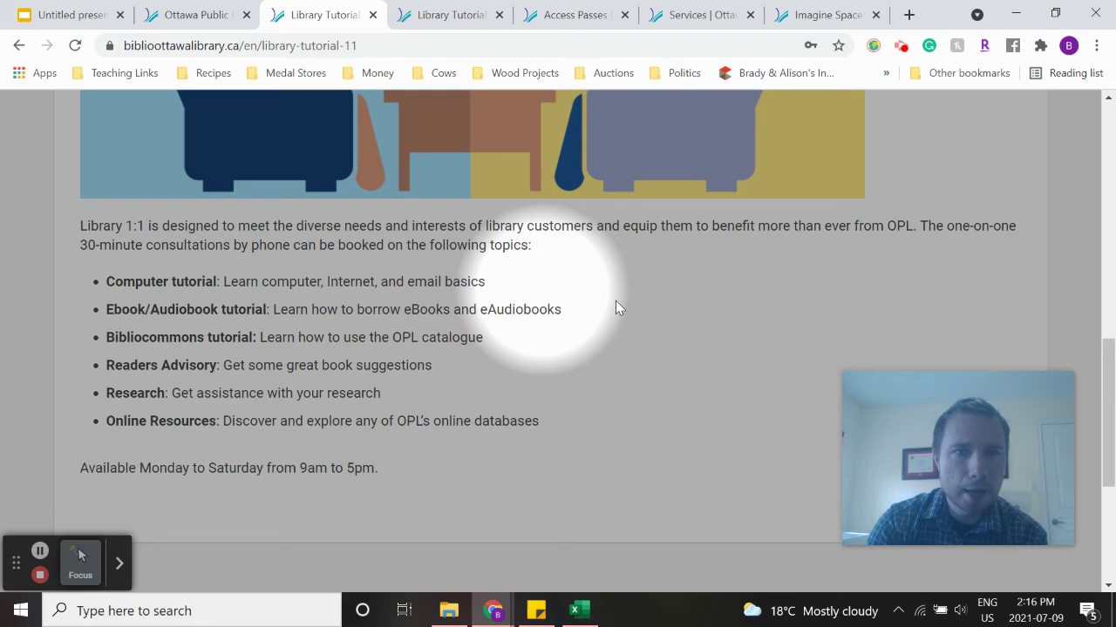
mouse_move(622, 451)
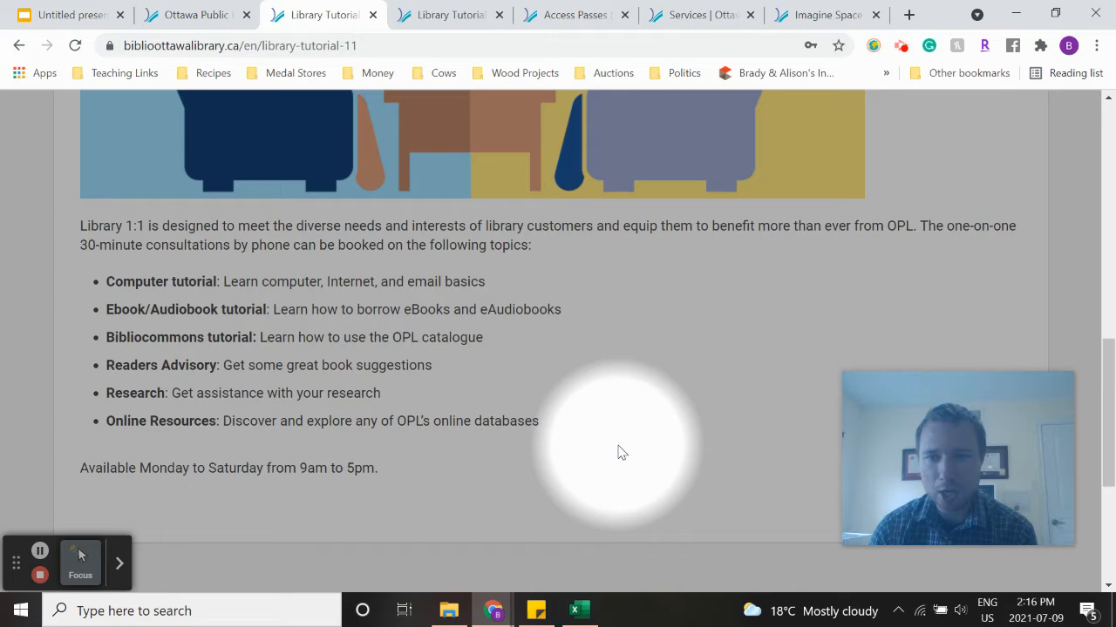
scroll(up, 3)
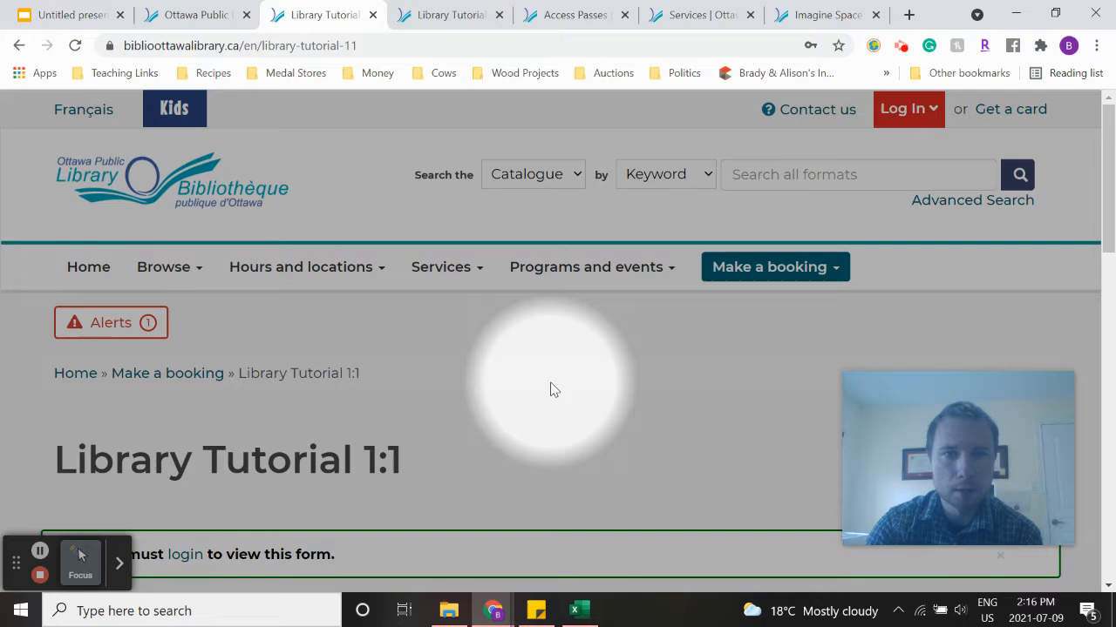
- Switch to the Access Passes tab and scroll to the list of museum, park and ski passes
click(436, 14)
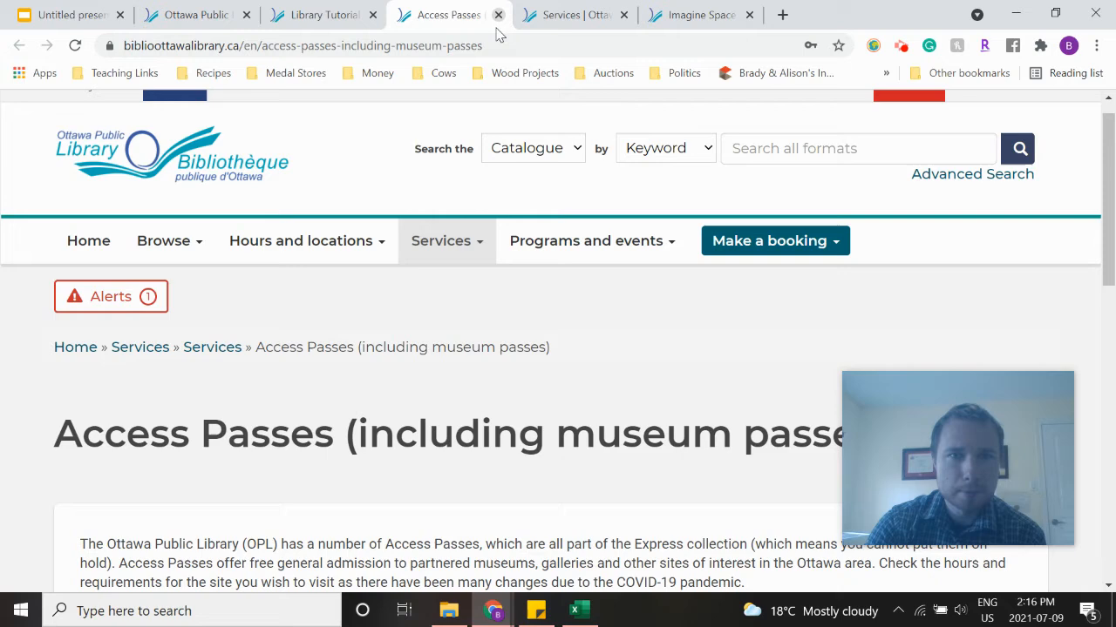
scroll(down, 3)
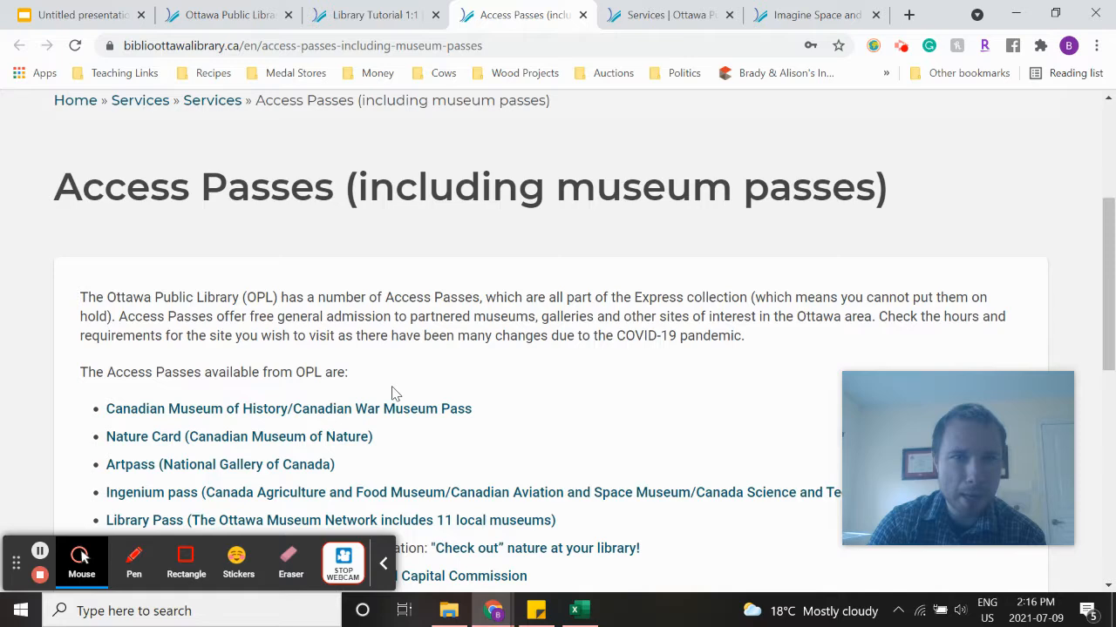
scroll(up, 3)
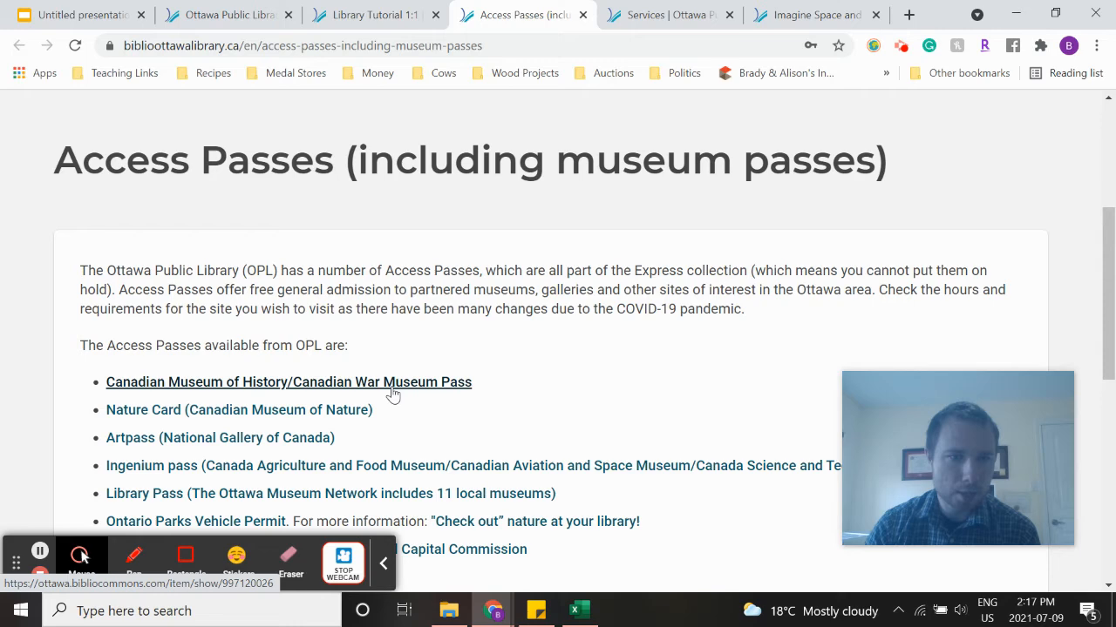
scroll(down, 3)
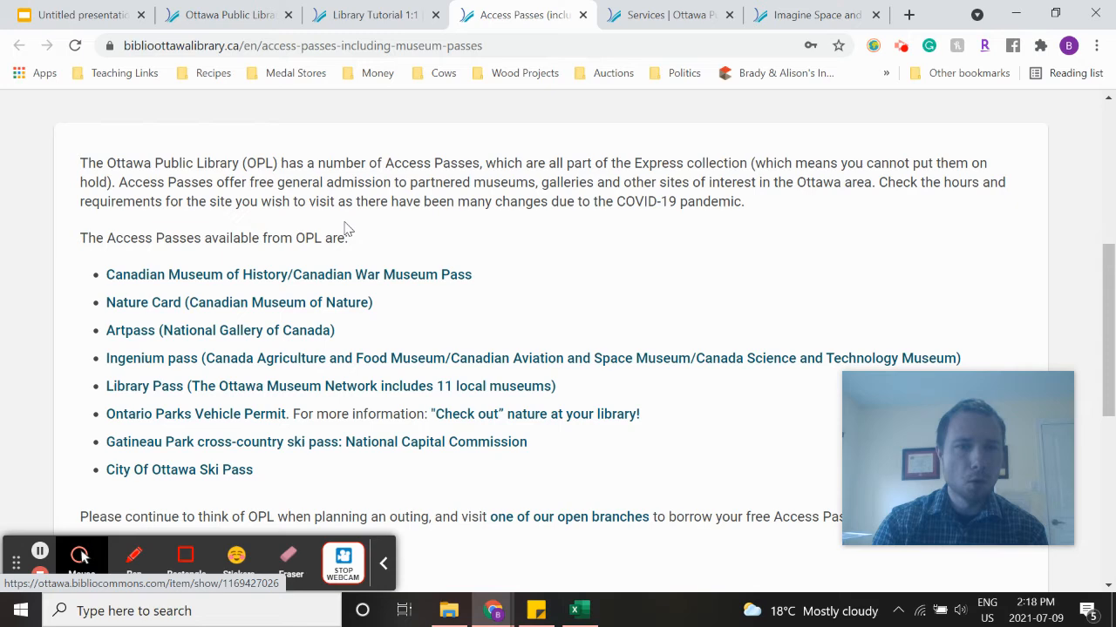
- Scroll the Access Passes page, then return to the Services tab with Accessibility, Newcomer and Teen Services cards
scroll(down, 3)
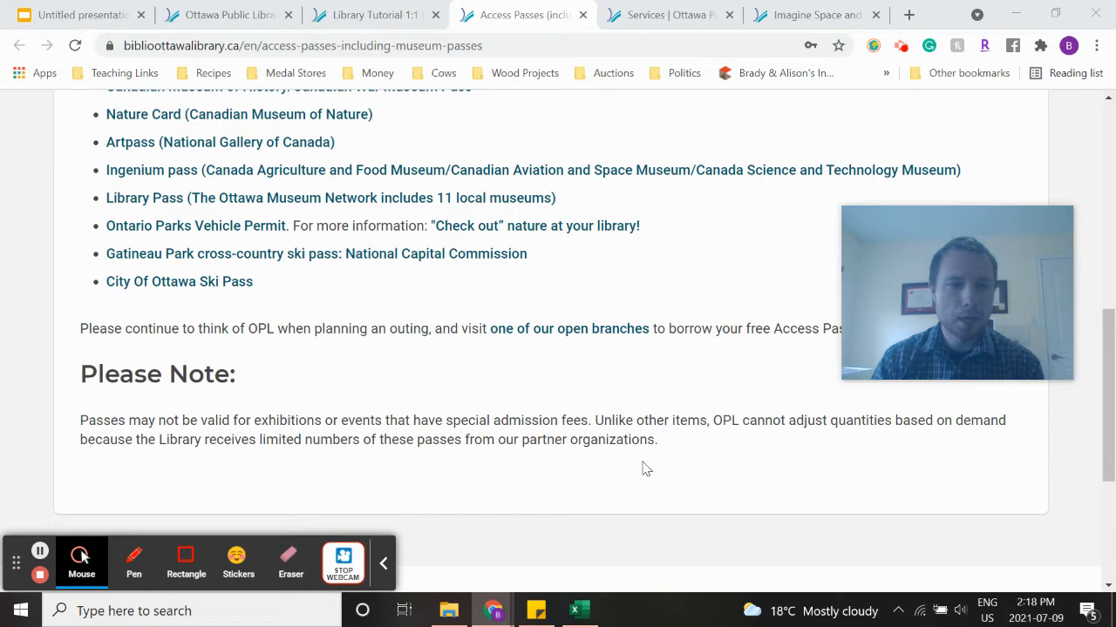
scroll(up, 3)
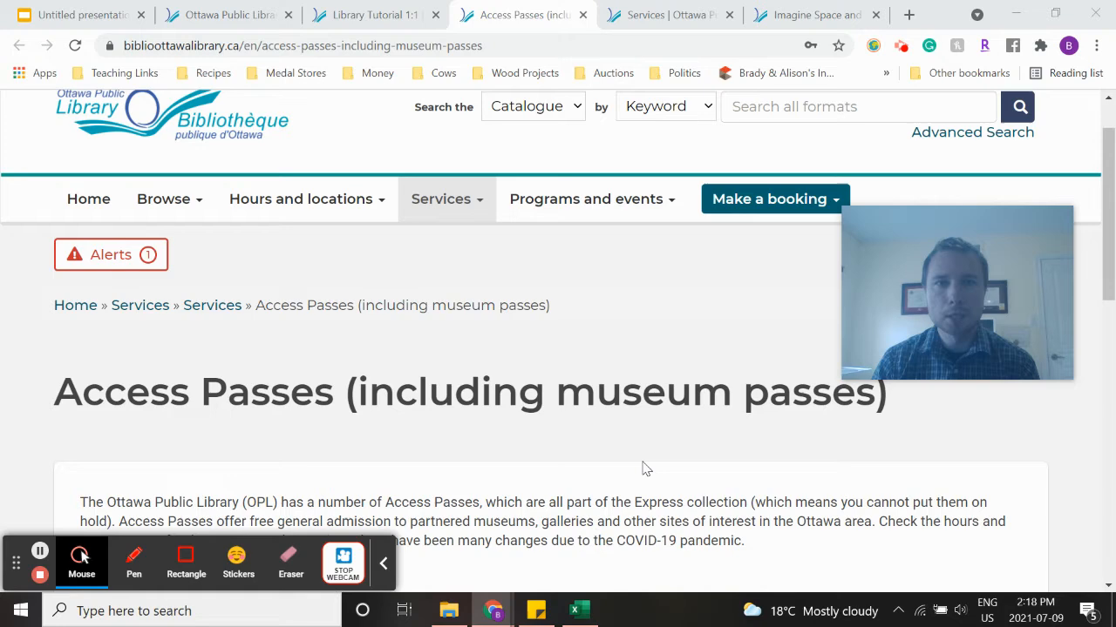
click(669, 14)
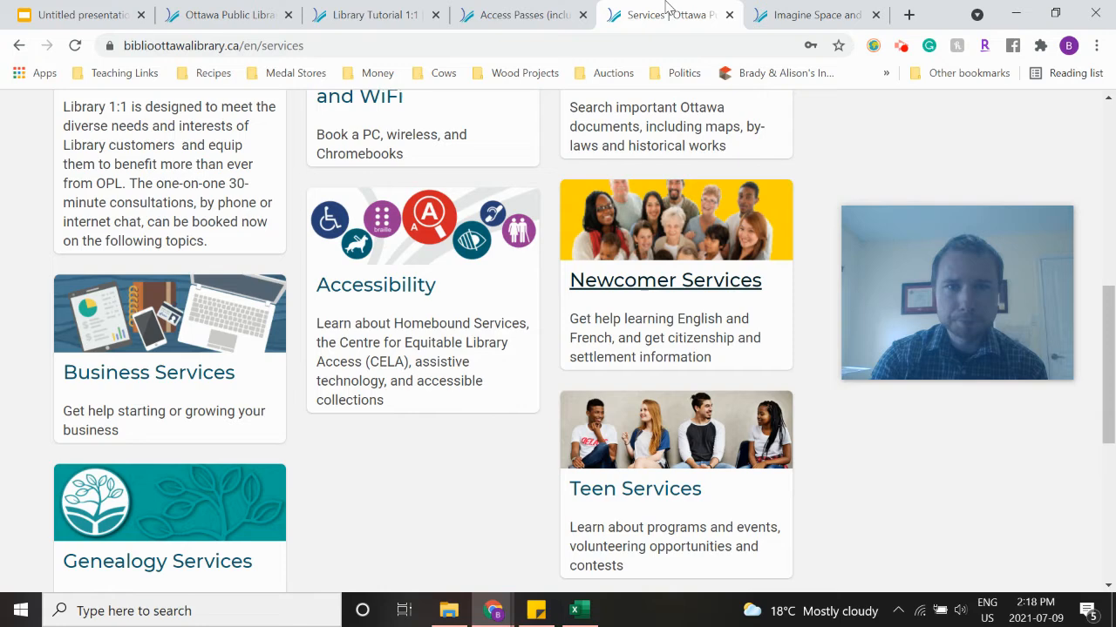
click(810, 14)
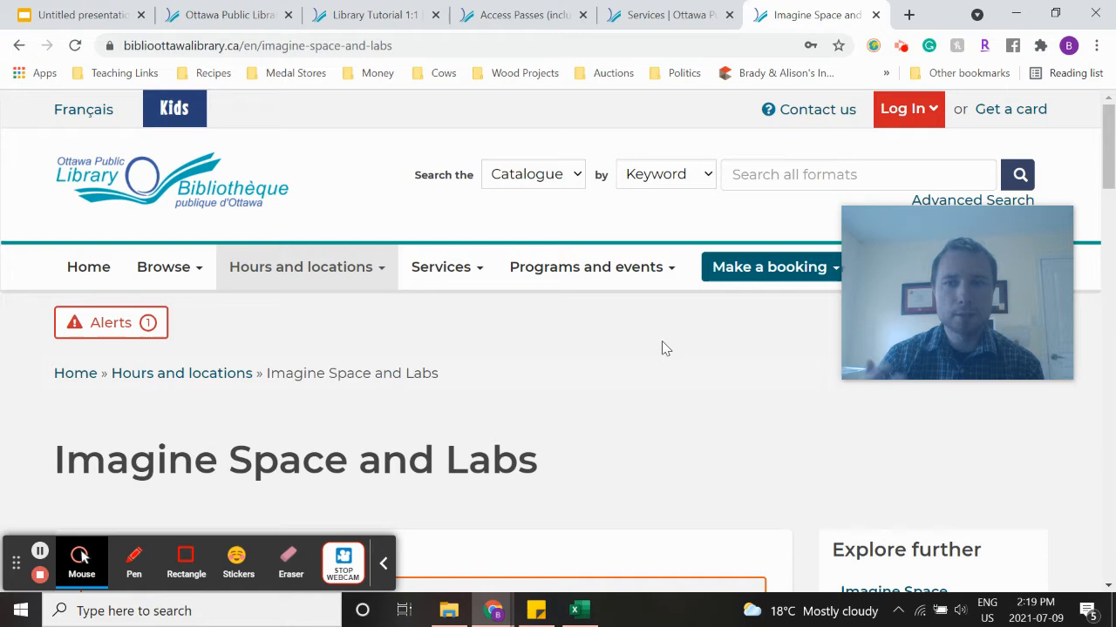
scroll(down, 3)
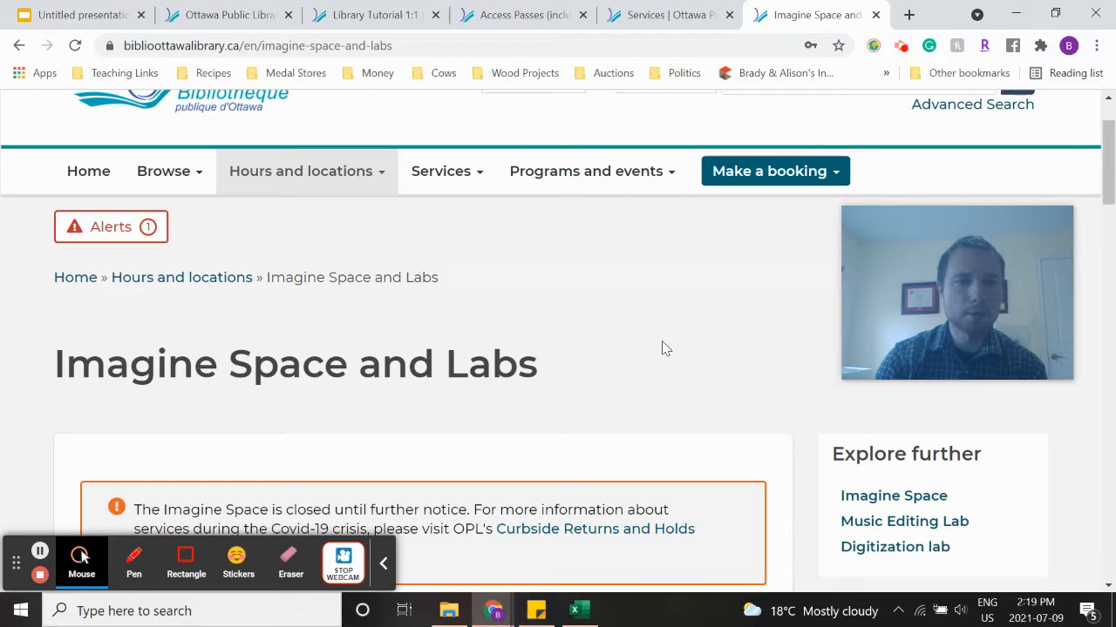
scroll(down, 3)
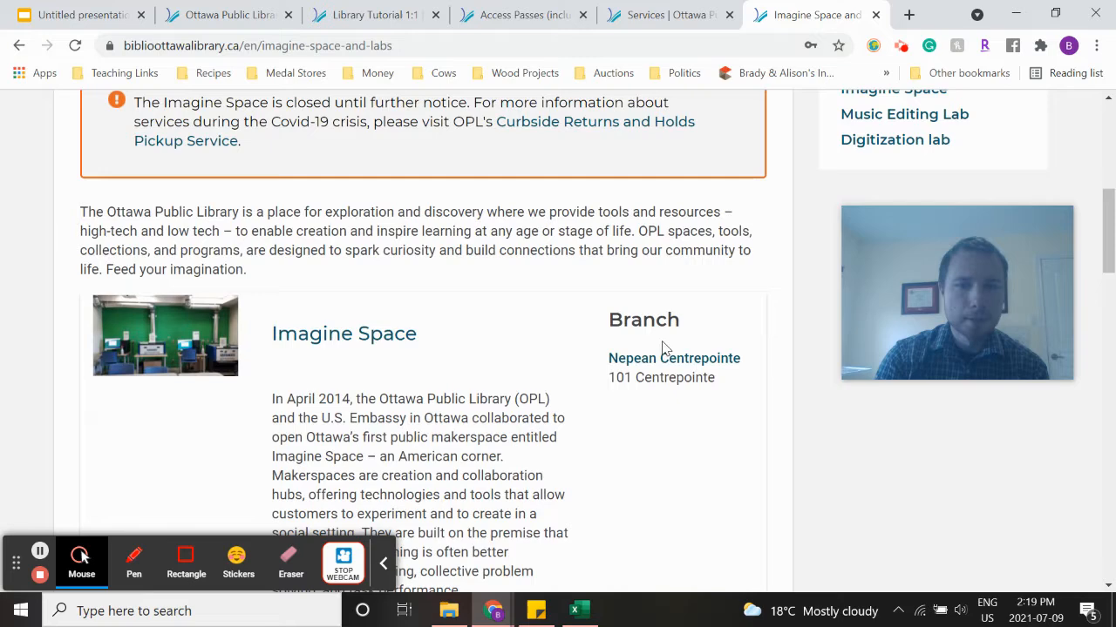
scroll(down, 3)
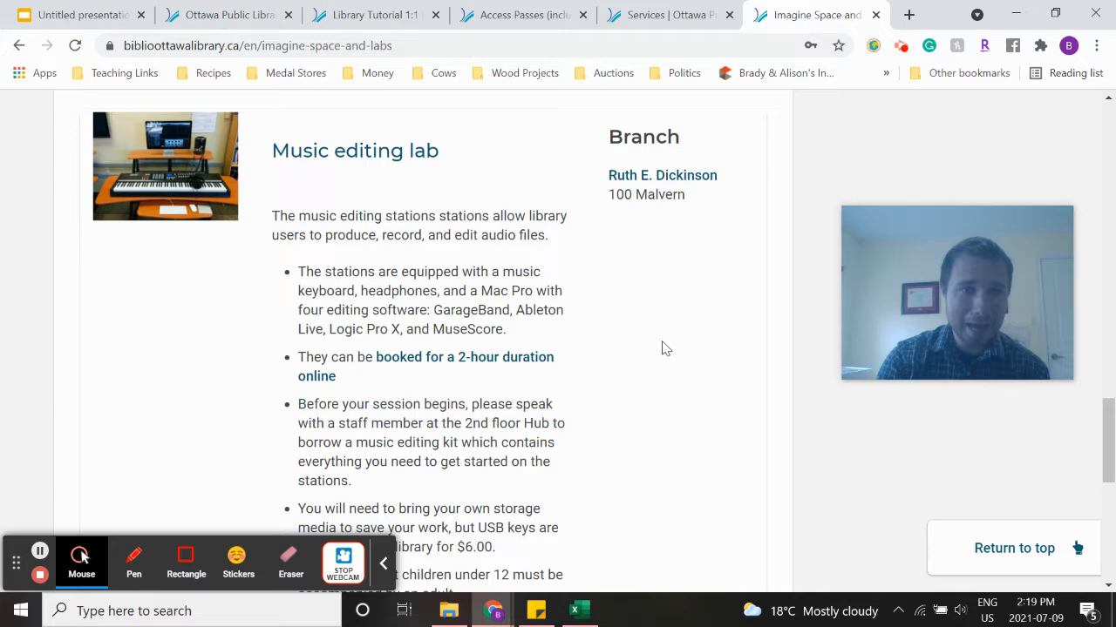
scroll(up, 3)
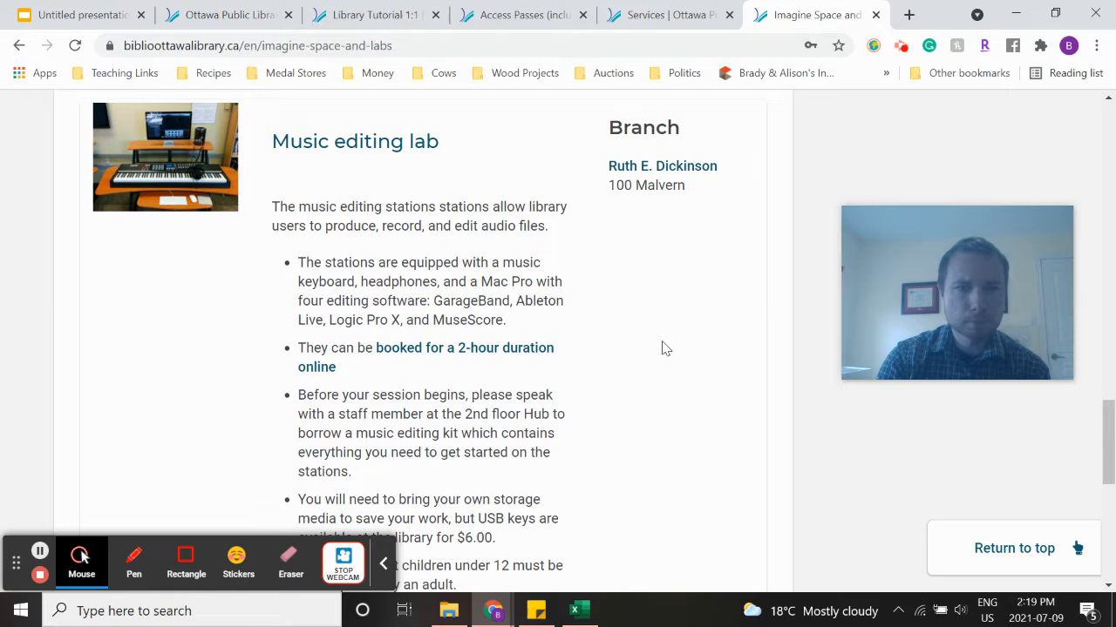
scroll(up, 3)
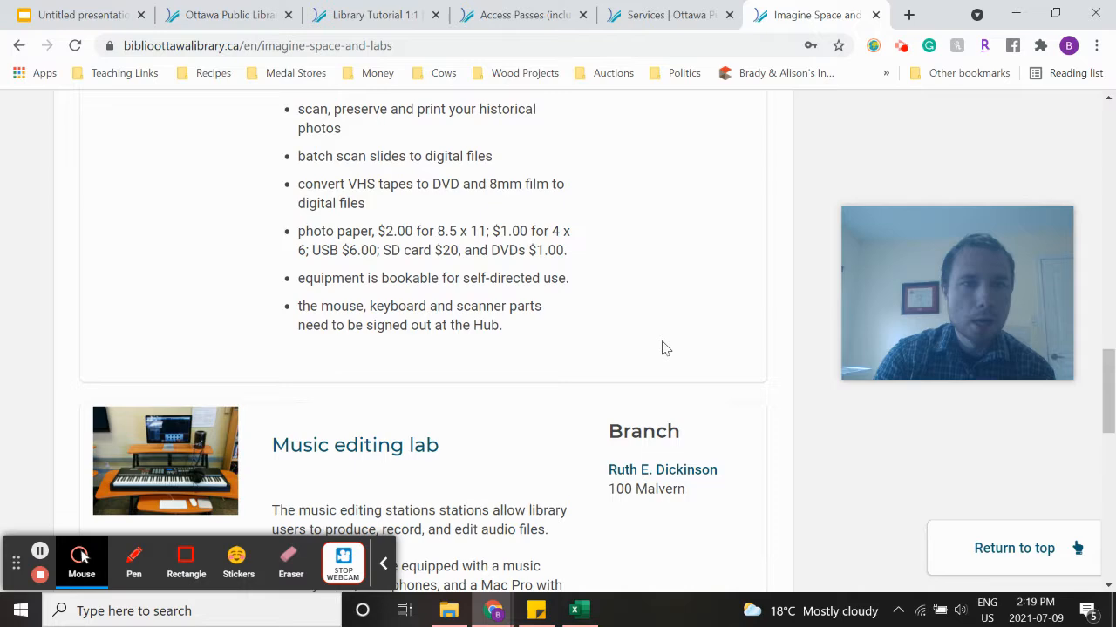
scroll(up, 3)
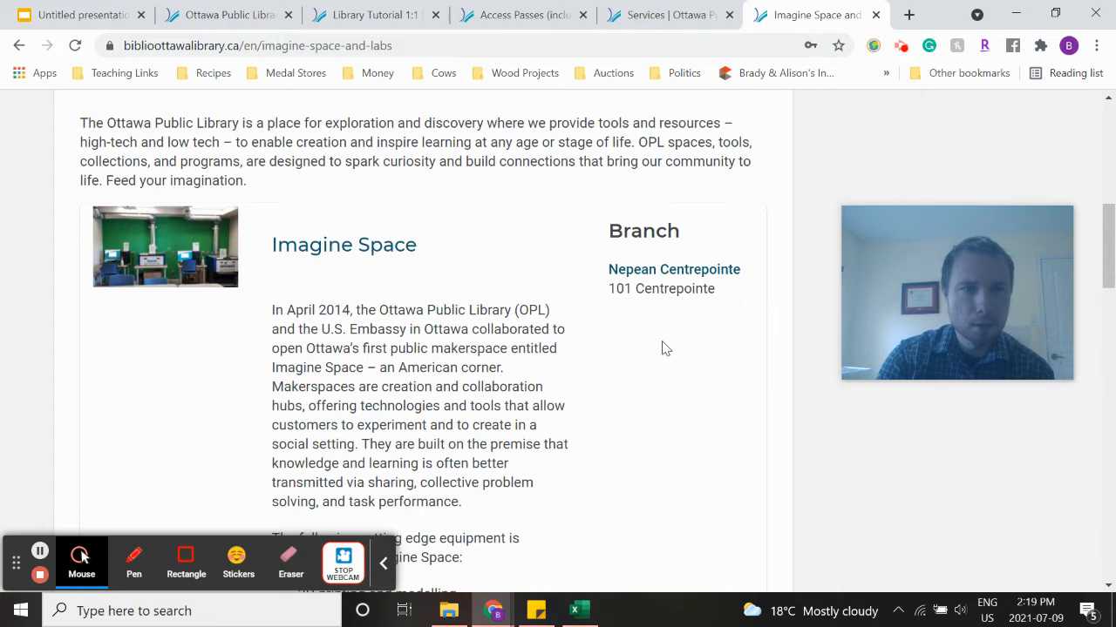
scroll(down, 3)
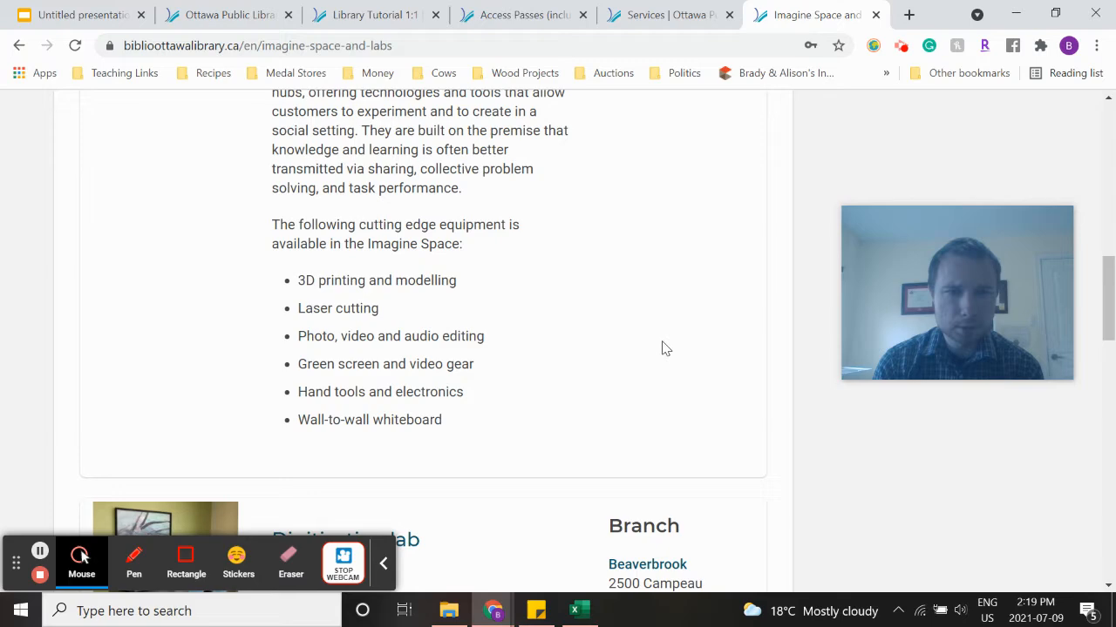
scroll(up, 3)
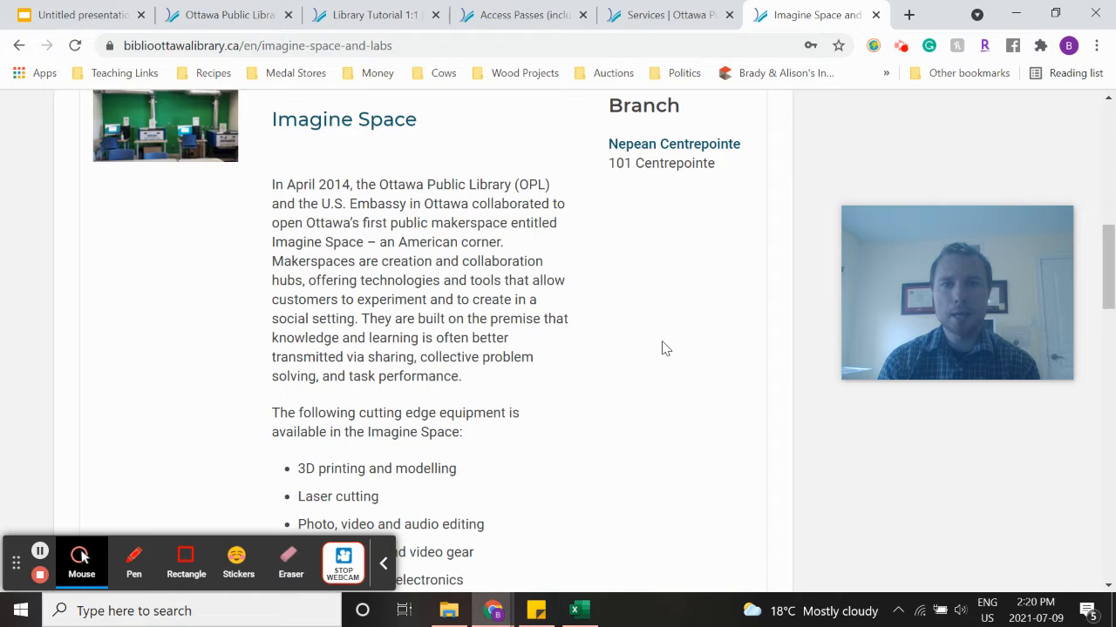
scroll(up, 3)
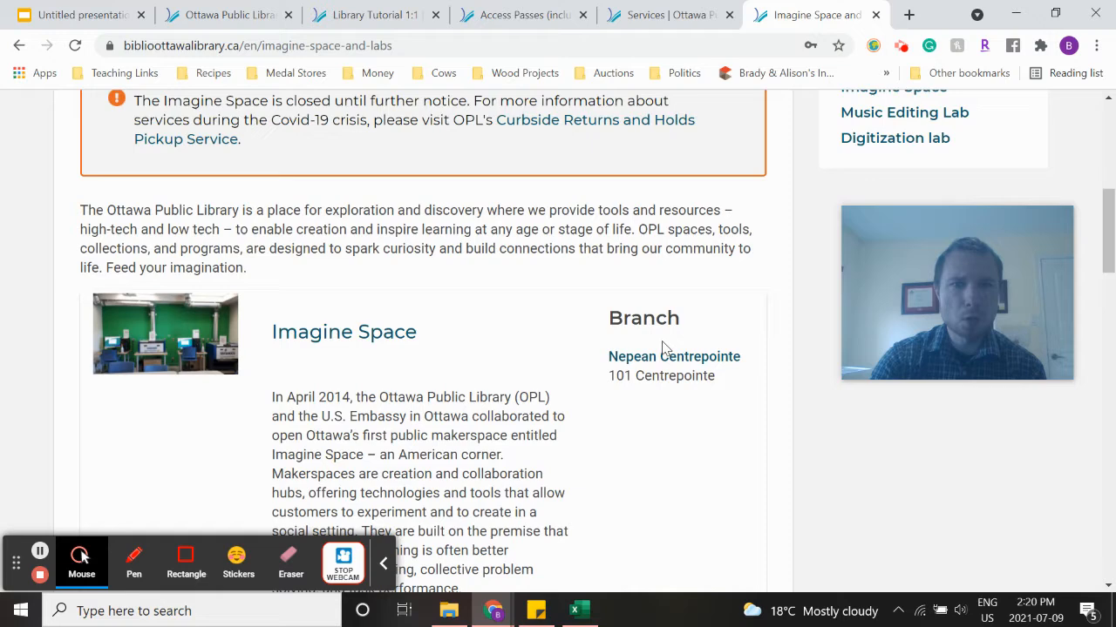
scroll(up, 3)
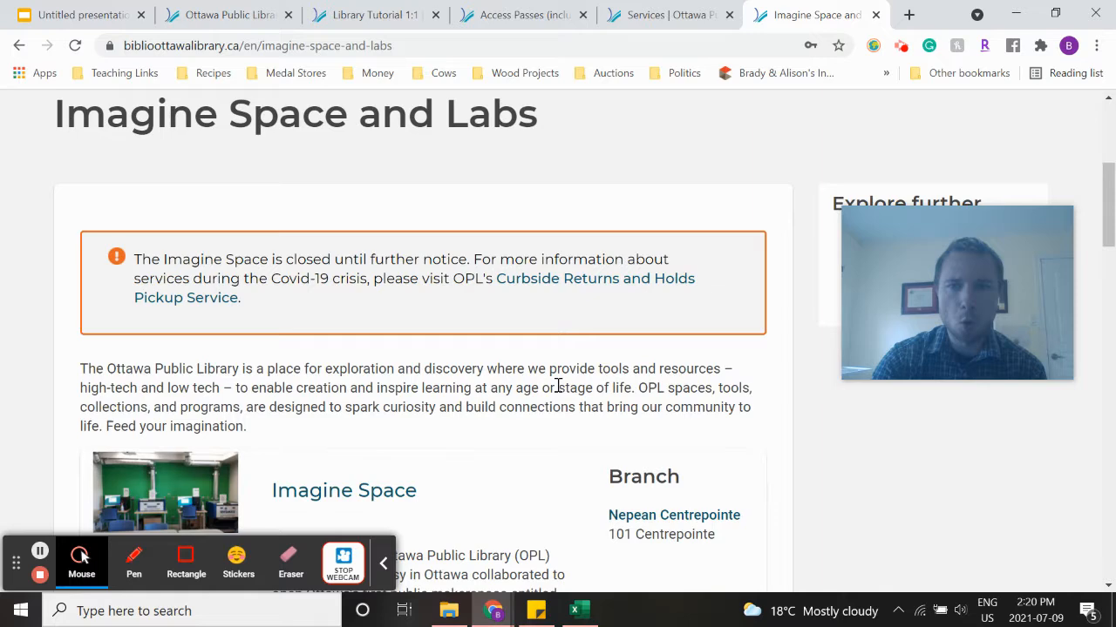
scroll(up, 3)
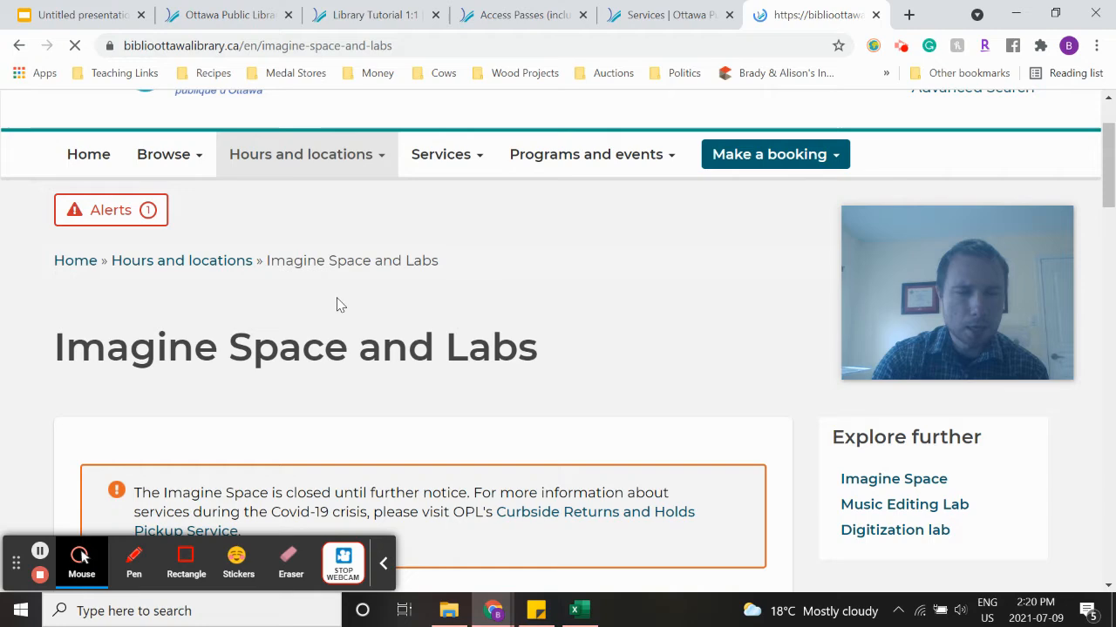
- Go to the Bookmobile page via Hours and locations and review its stop map and weekly schedule
click(300, 153)
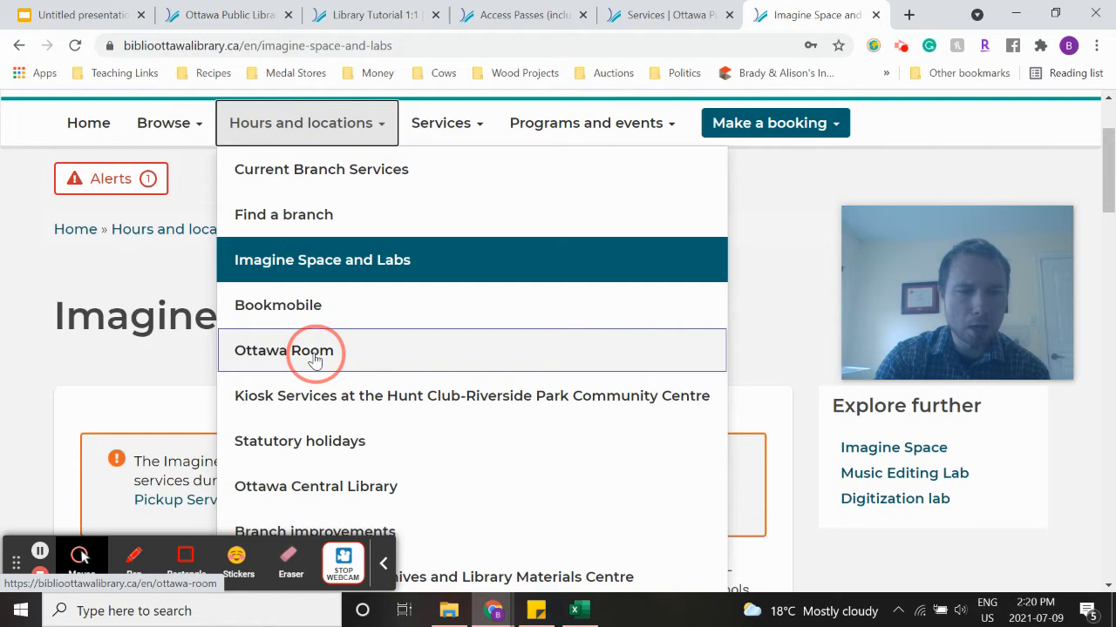
click(284, 351)
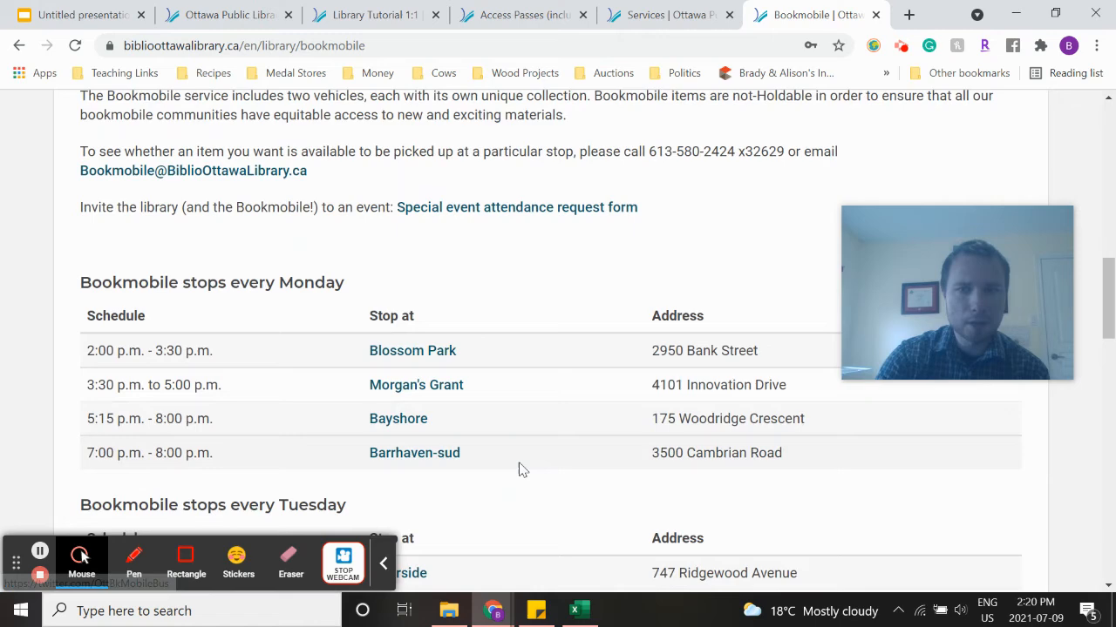
scroll(down, 3)
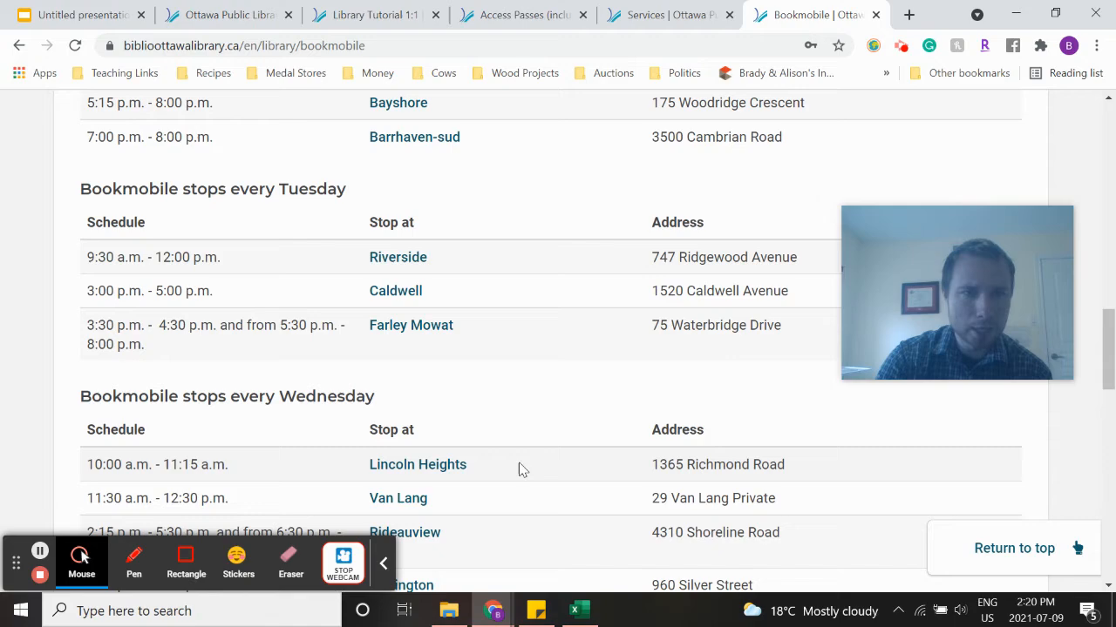
scroll(up, 3)
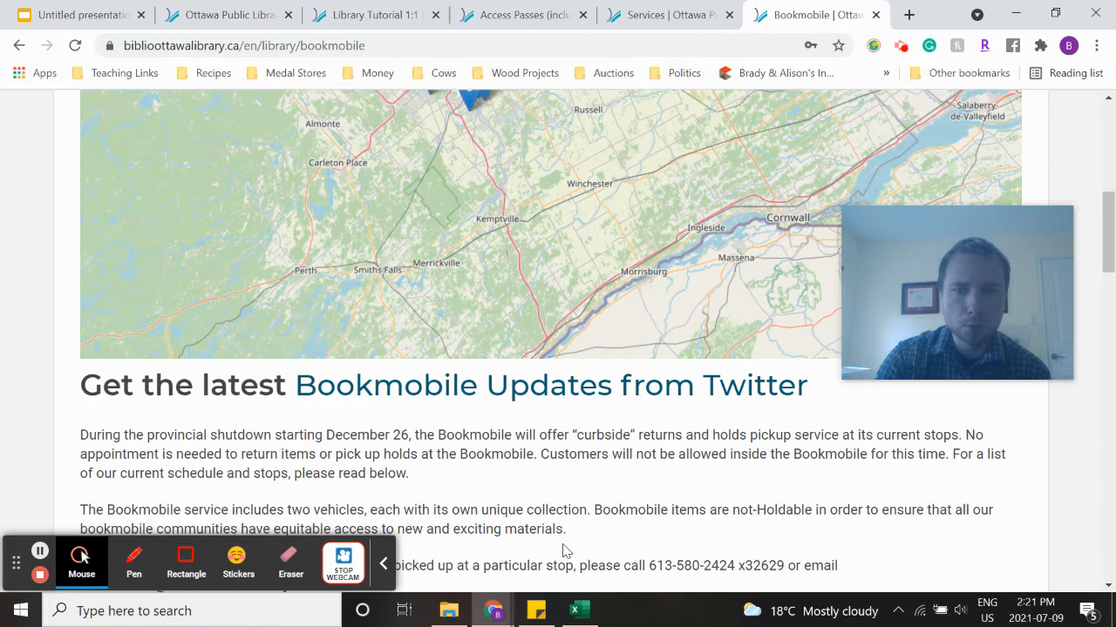
scroll(up, 3)
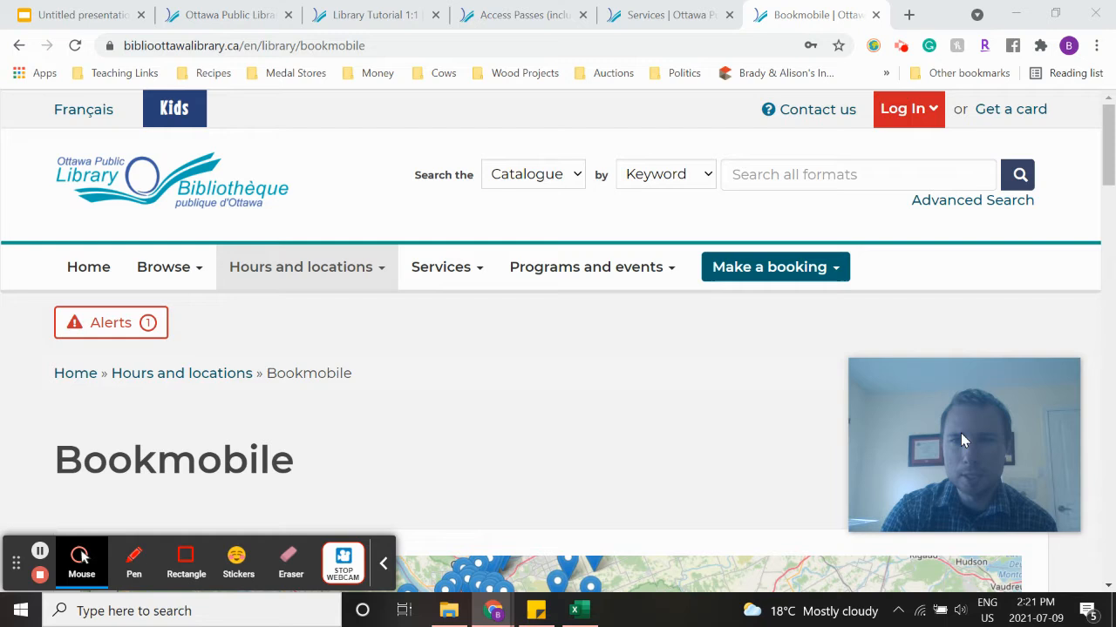
mouse_move(624, 423)
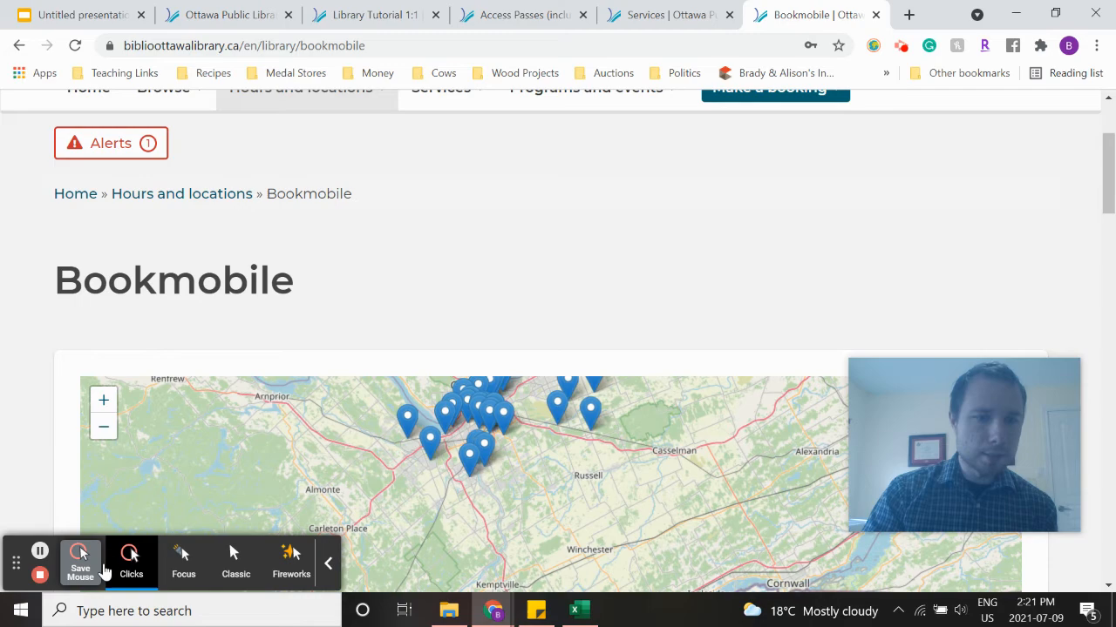
- Show the Browse menu with Explore, format and subject categories such as Musical Instruments and Gaming
click(164, 87)
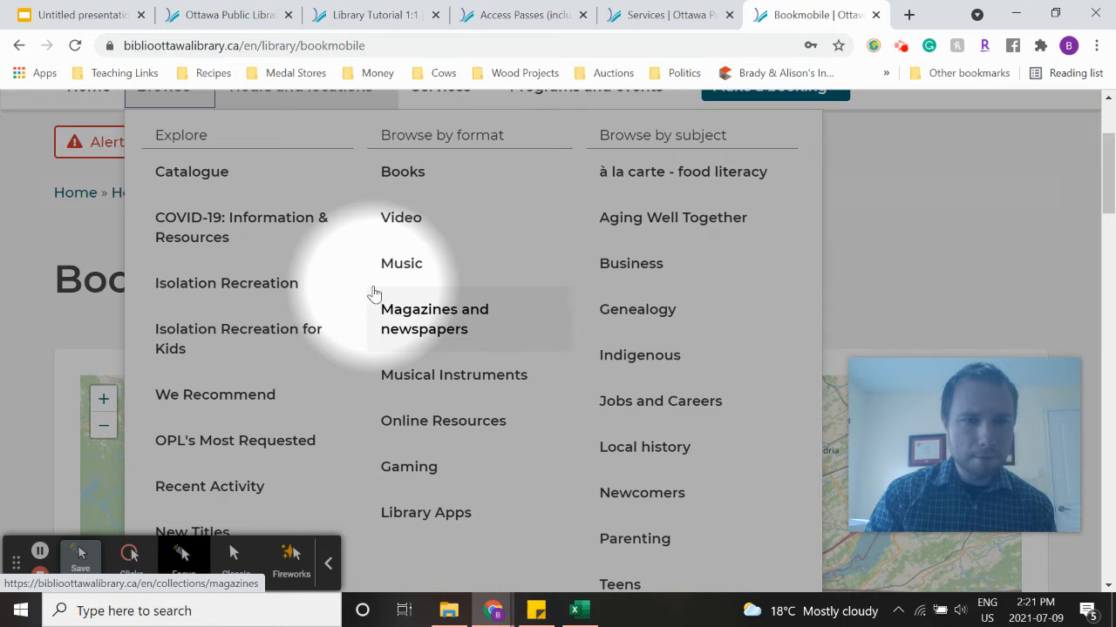
mouse_move(464, 258)
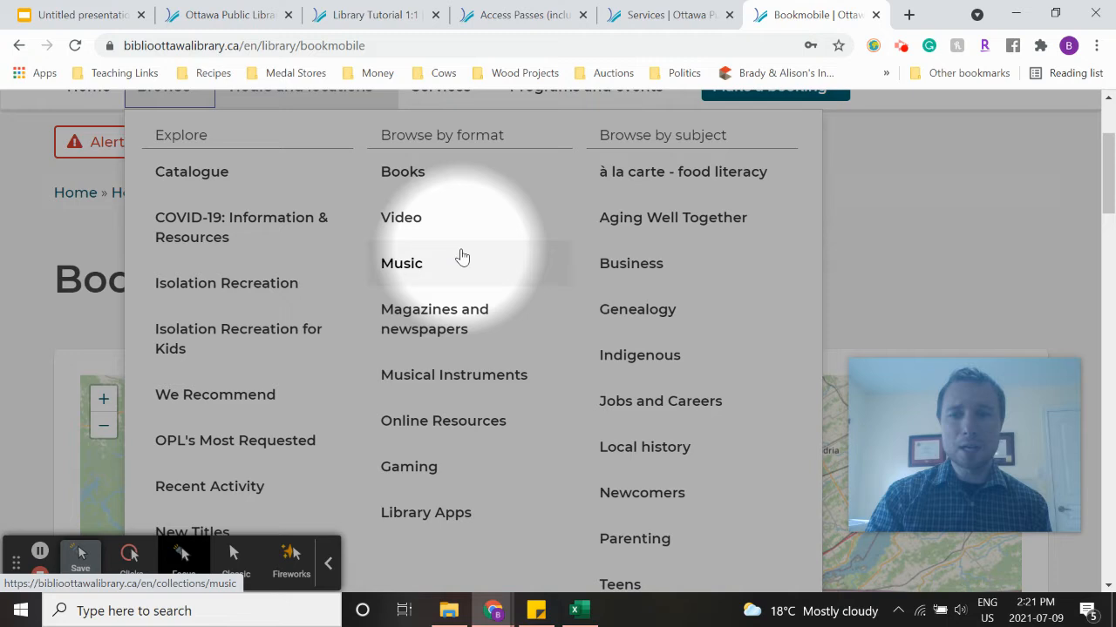
mouse_move(453, 375)
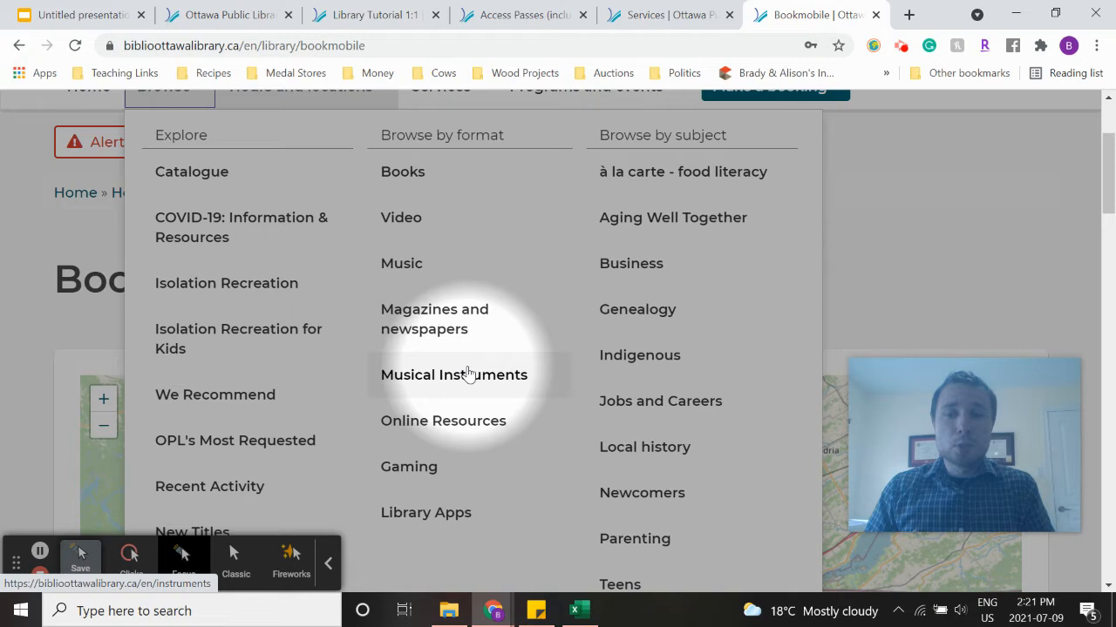
mouse_move(470, 404)
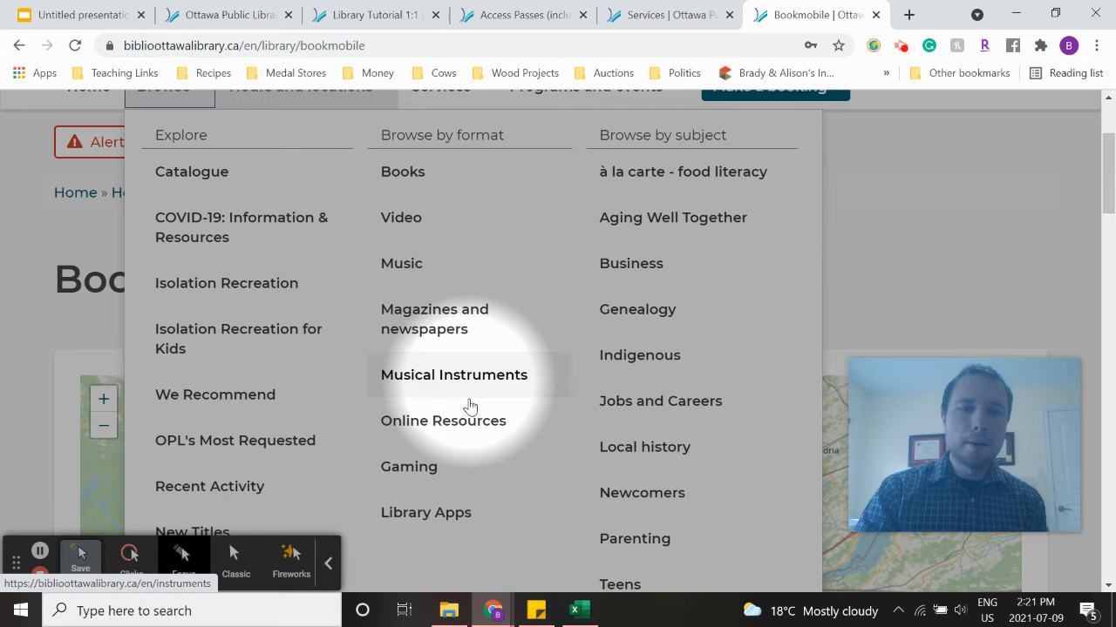
mouse_move(479, 474)
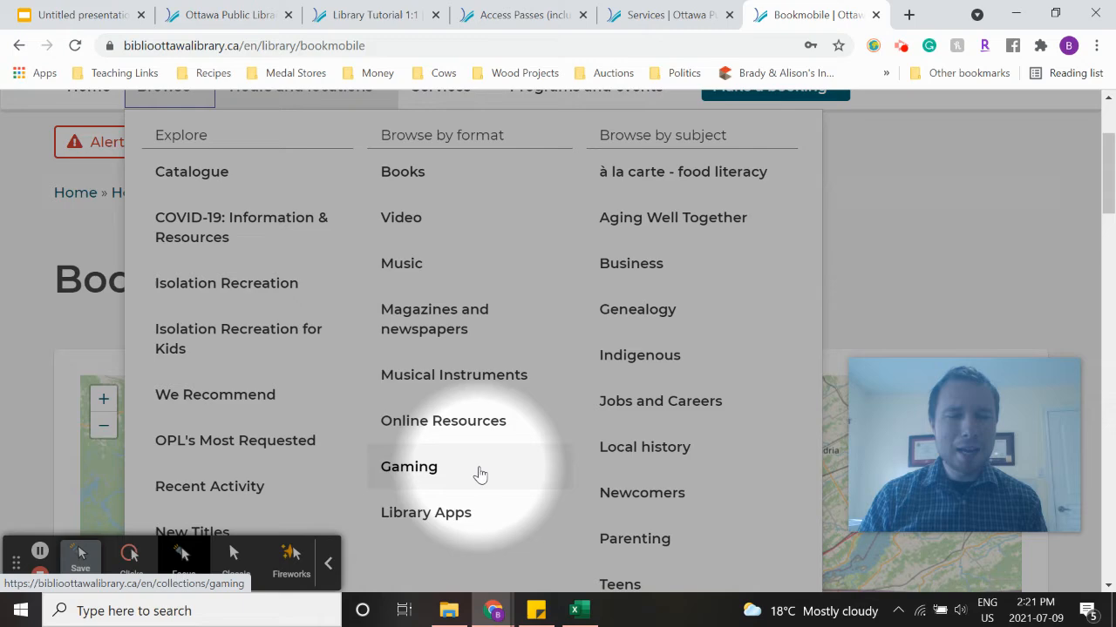
scroll(up, 3)
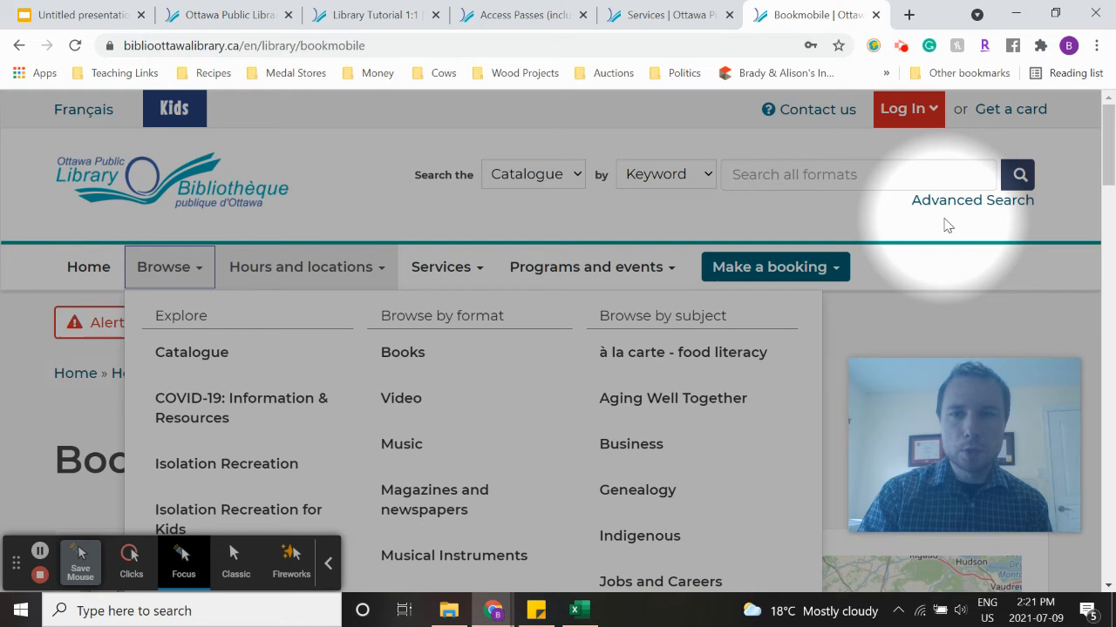
click(857, 174)
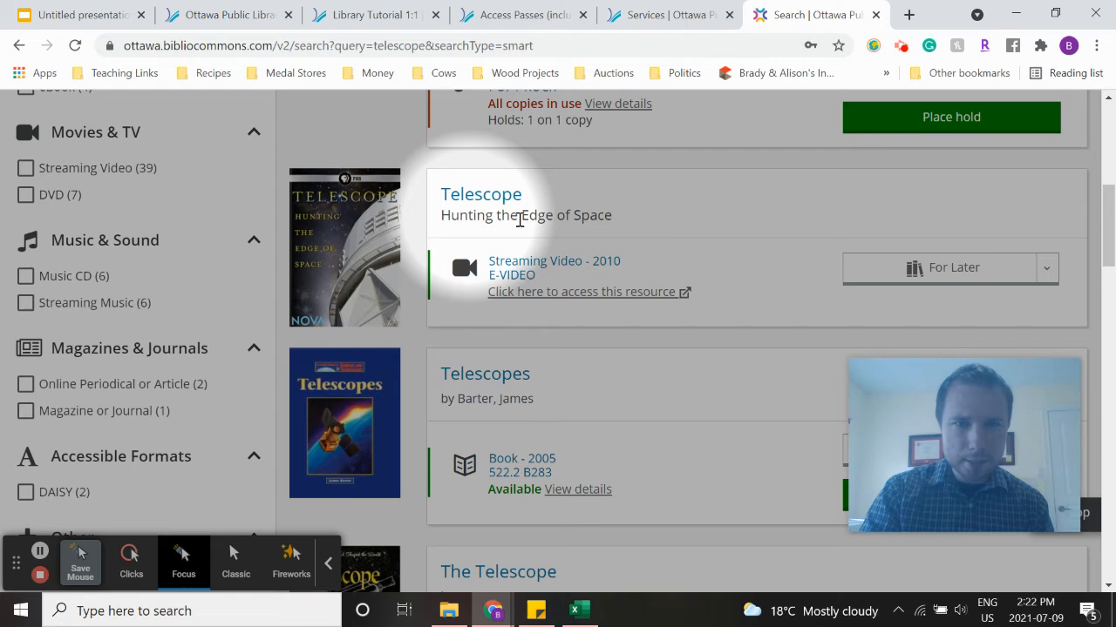
scroll(down, 3)
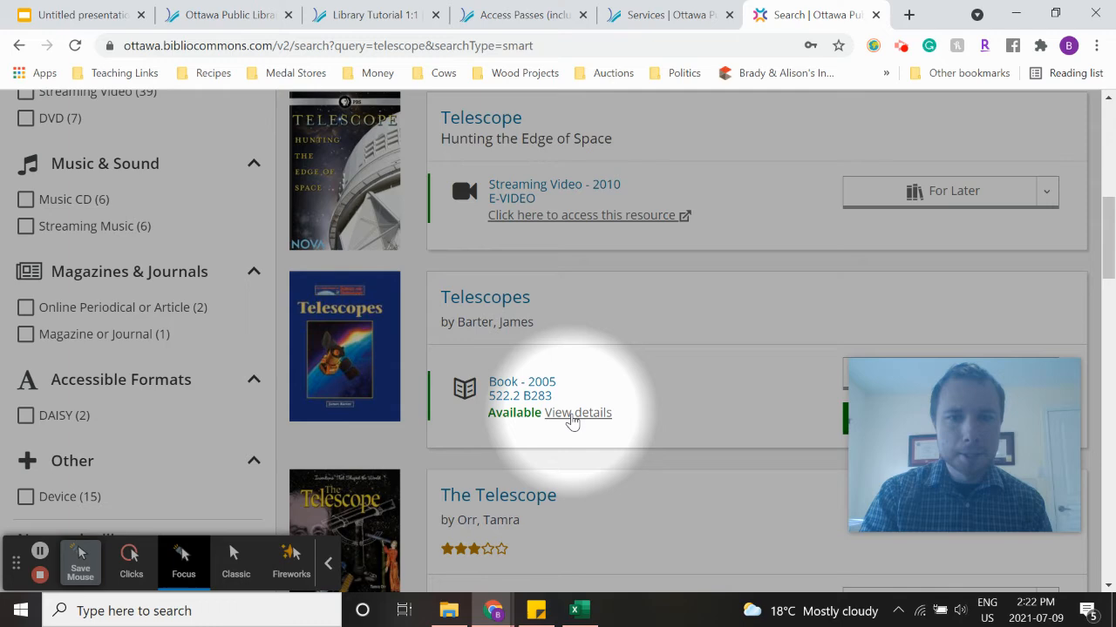
scroll(down, 3)
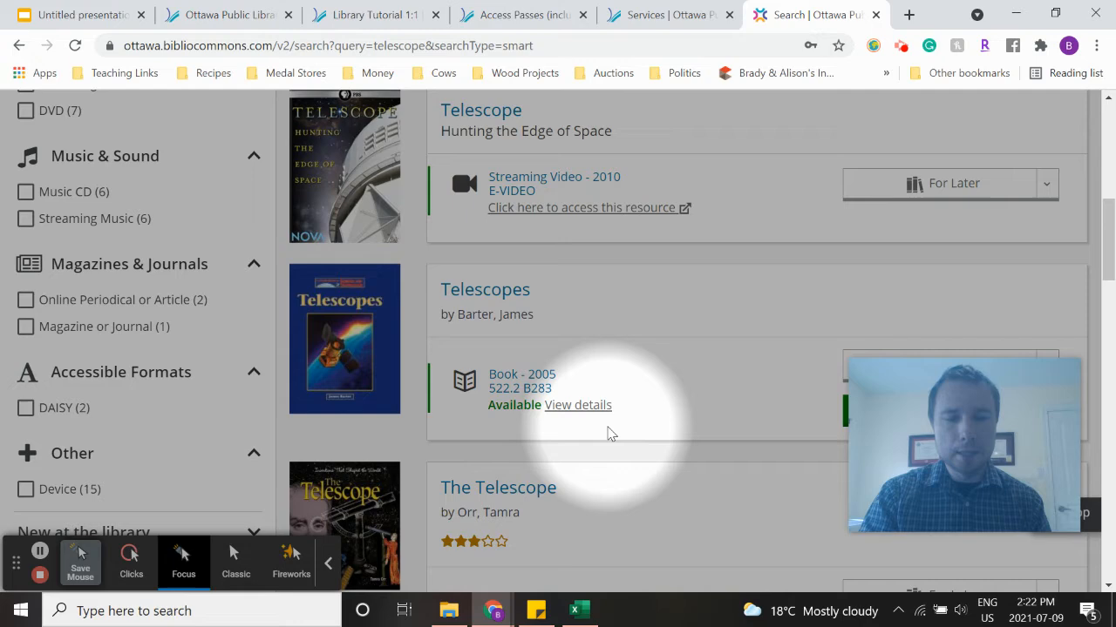
scroll(down, 3)
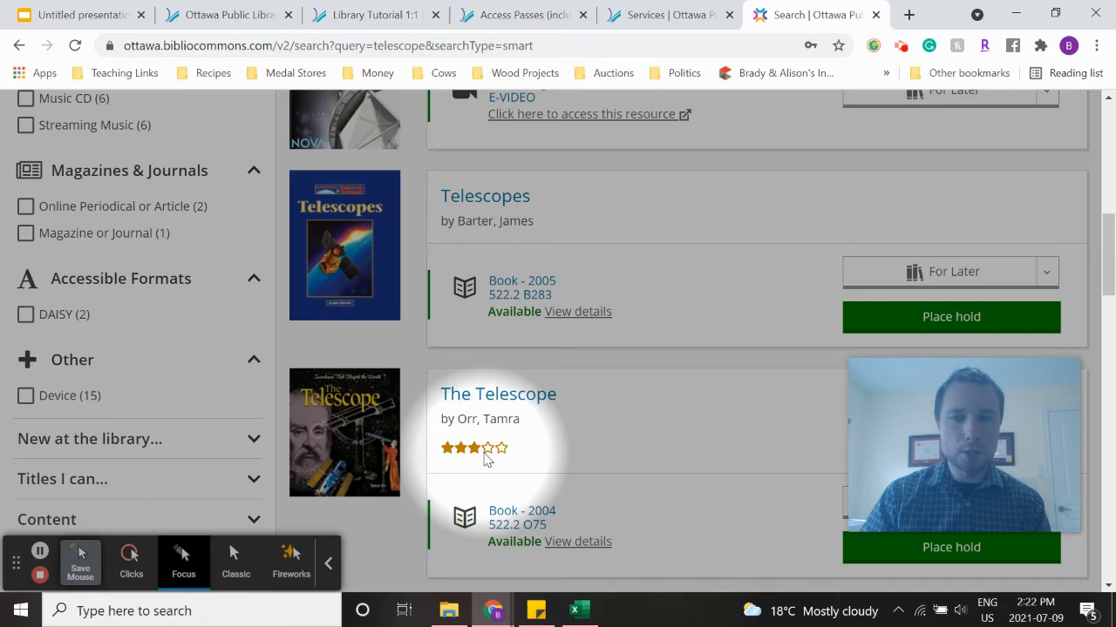
scroll(down, 3)
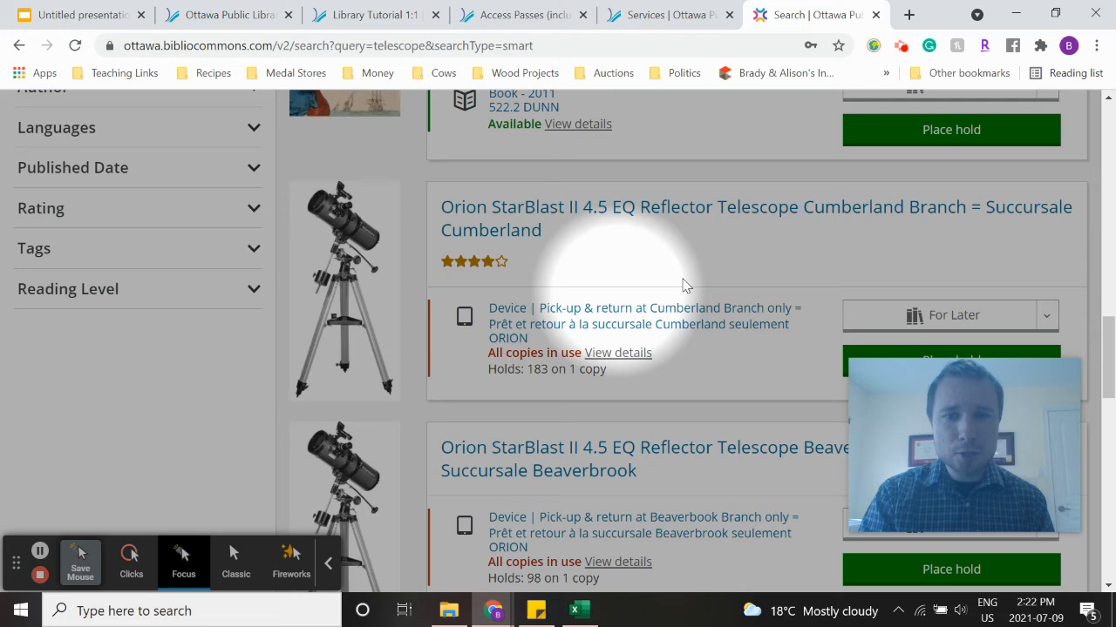
scroll(down, 3)
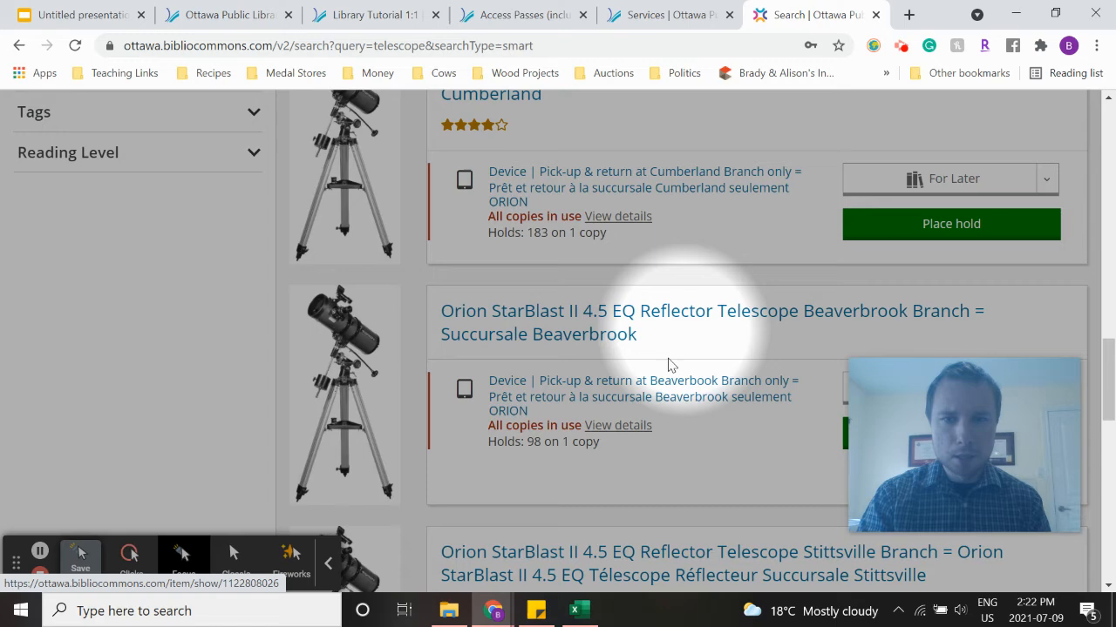
scroll(down, 3)
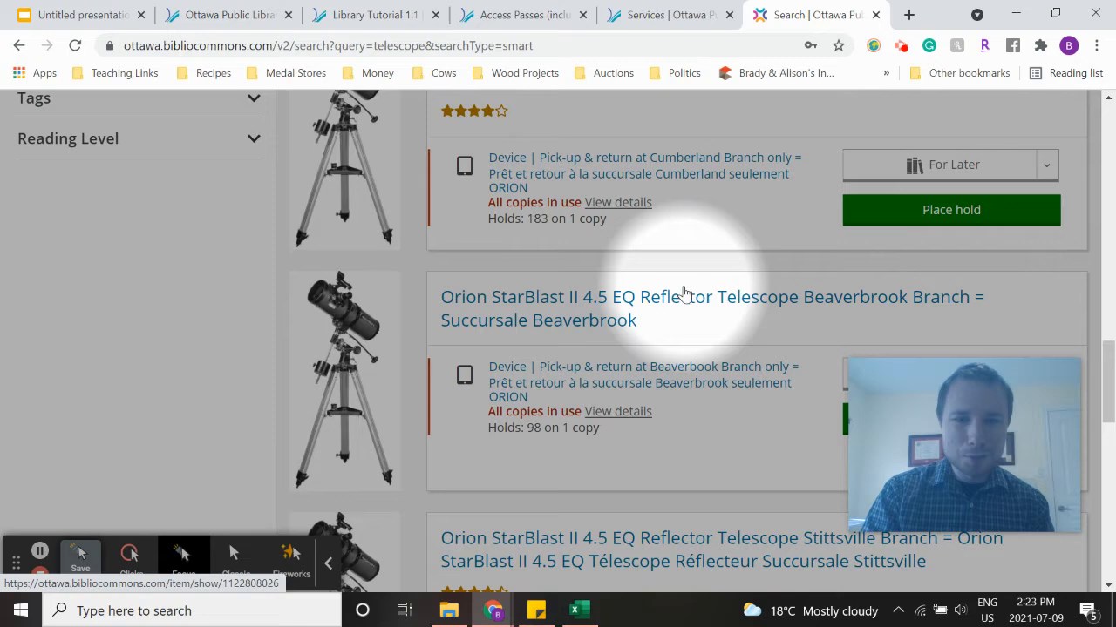
scroll(down, 3)
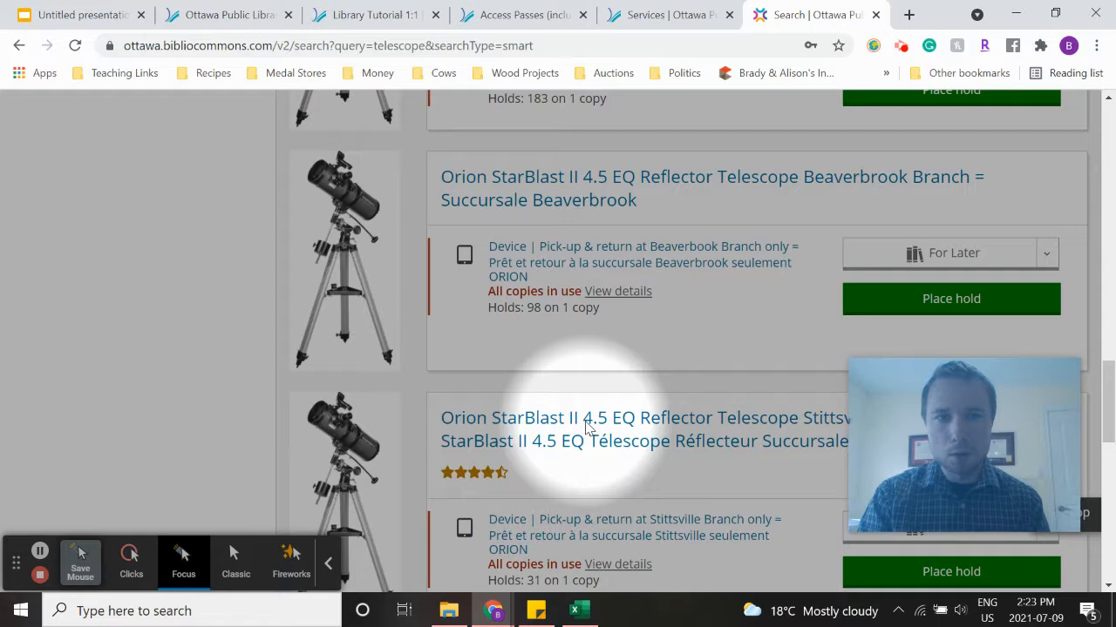
scroll(up, 3)
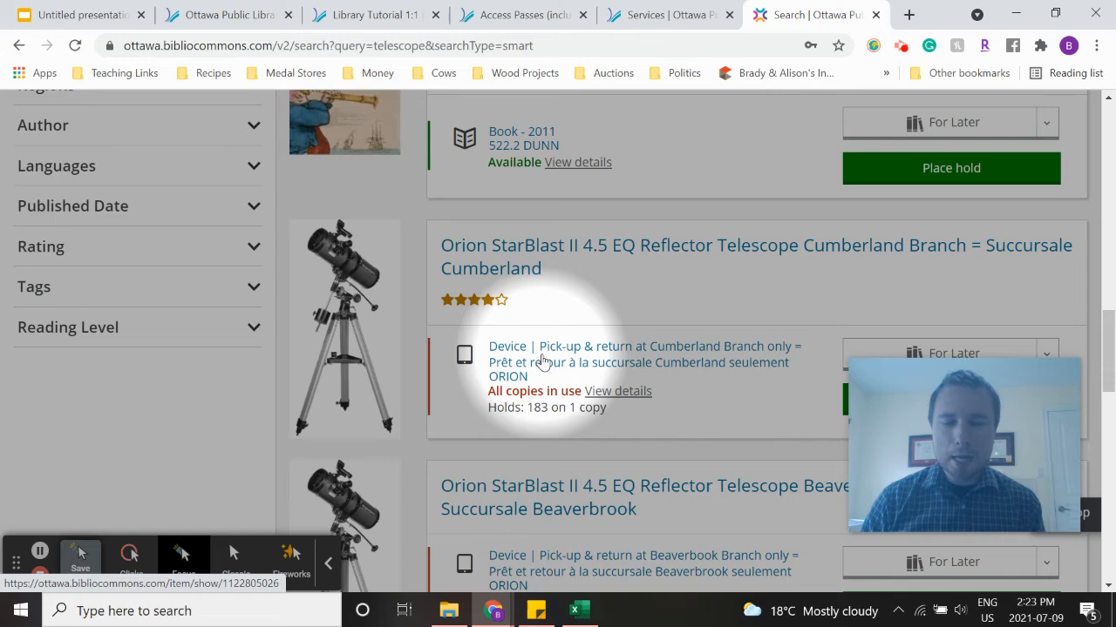
scroll(up, 3)
text(vu)
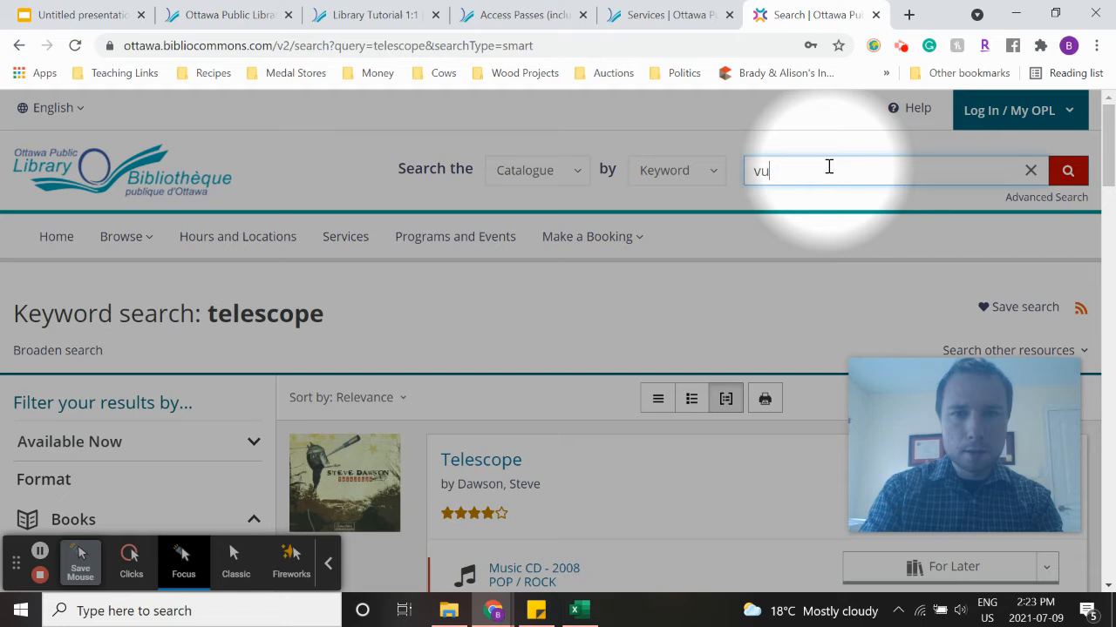
- Search the catalogue for 'violin' full size at Nepean Centrepointe and review the single all-copies-in-use result
text(violin)
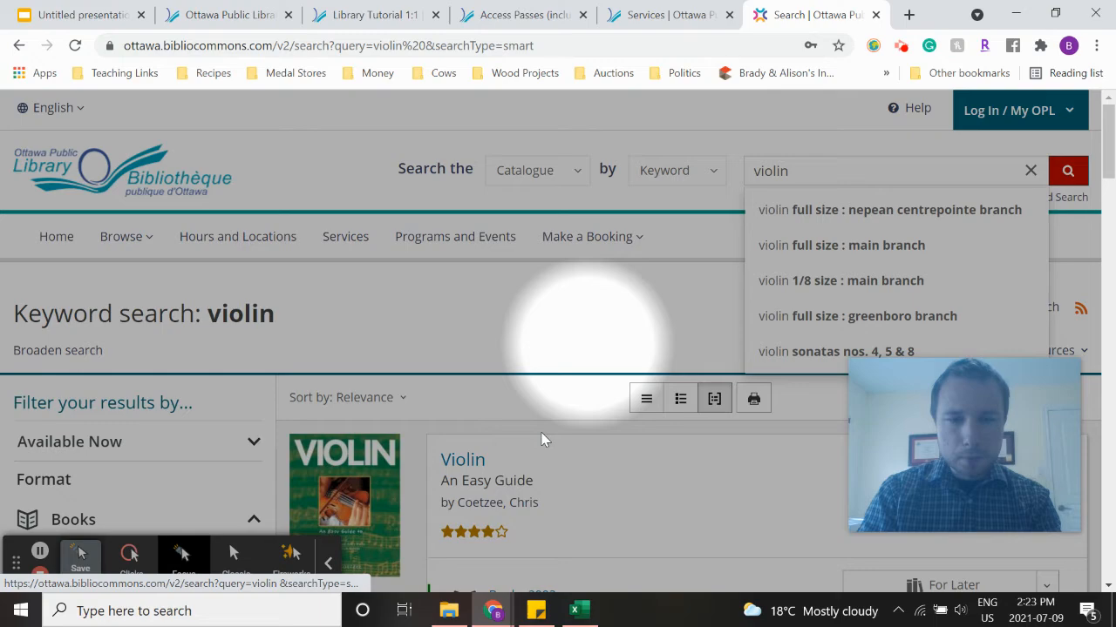
scroll(down, 3)
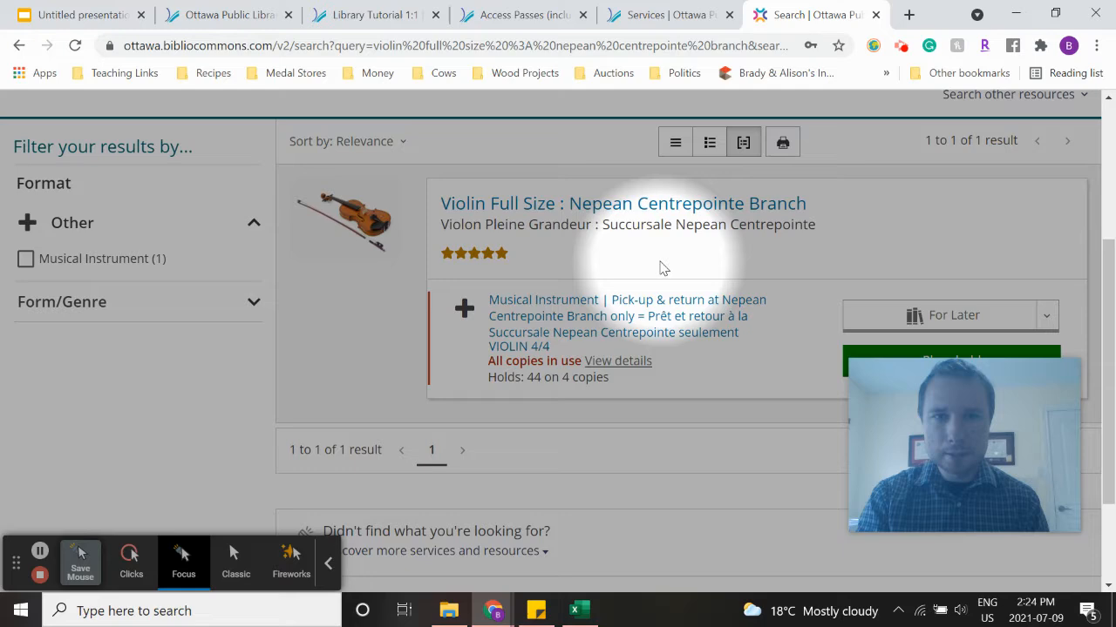
scroll(up, 3)
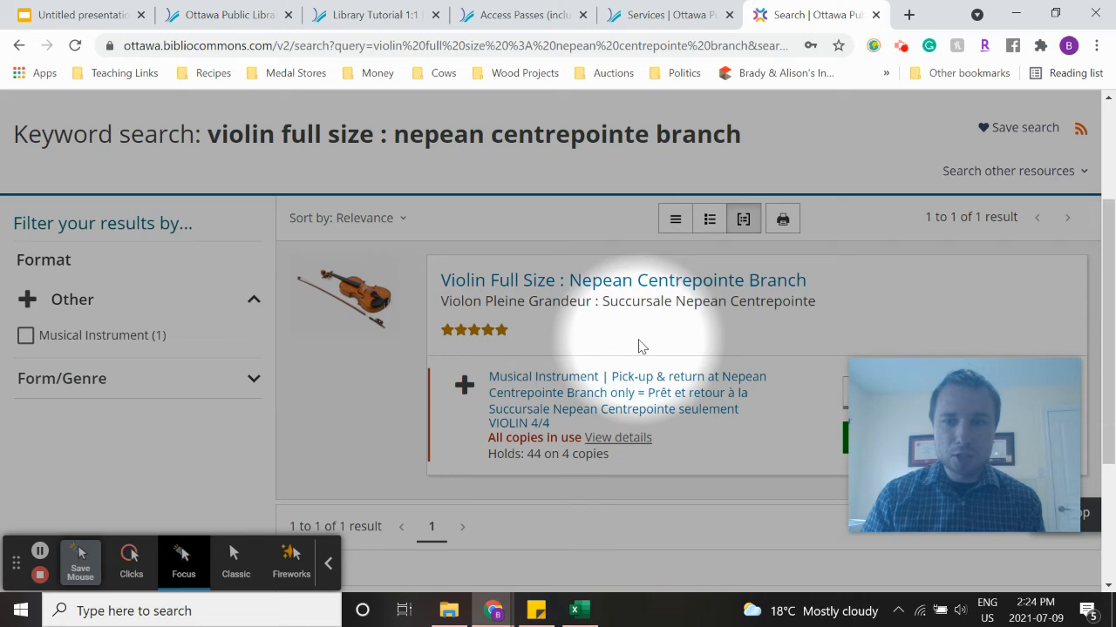
scroll(up, 3)
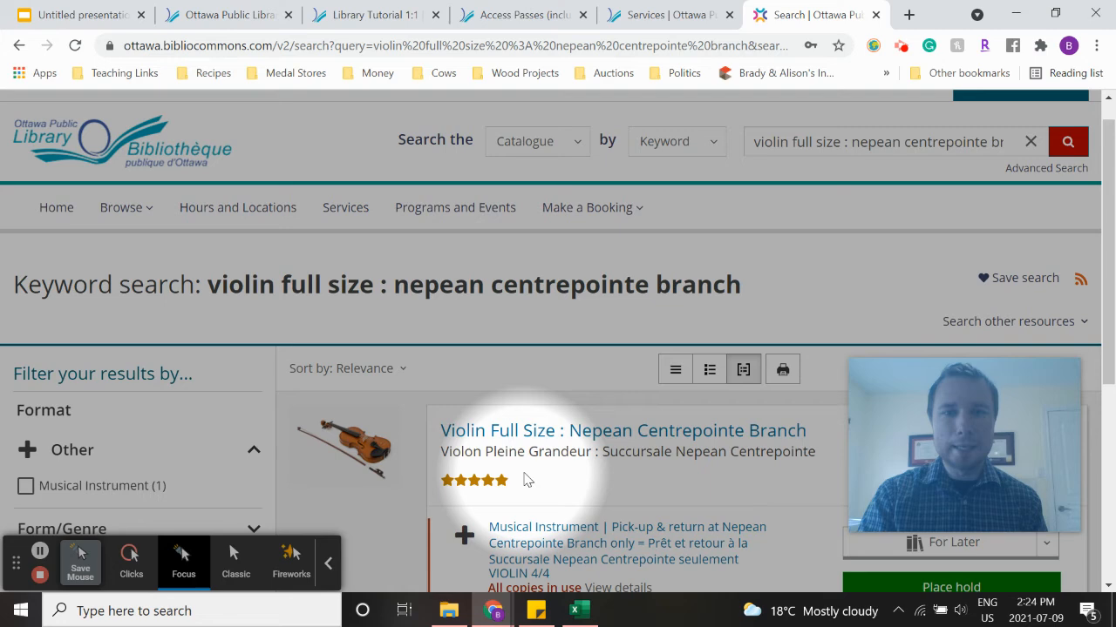
scroll(down, 3)
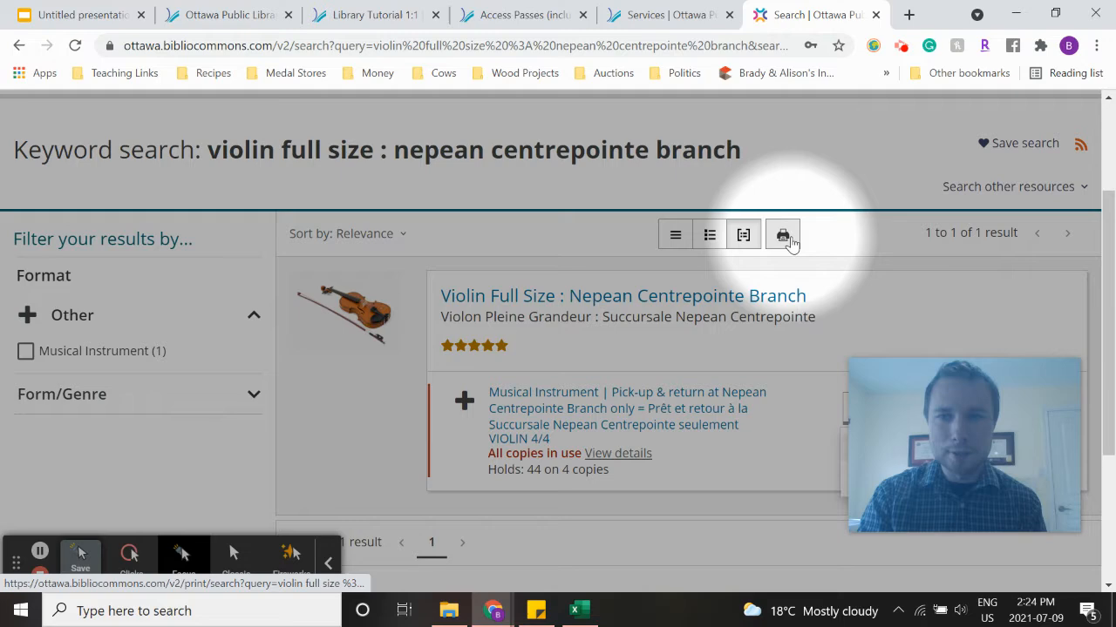
scroll(up, 3)
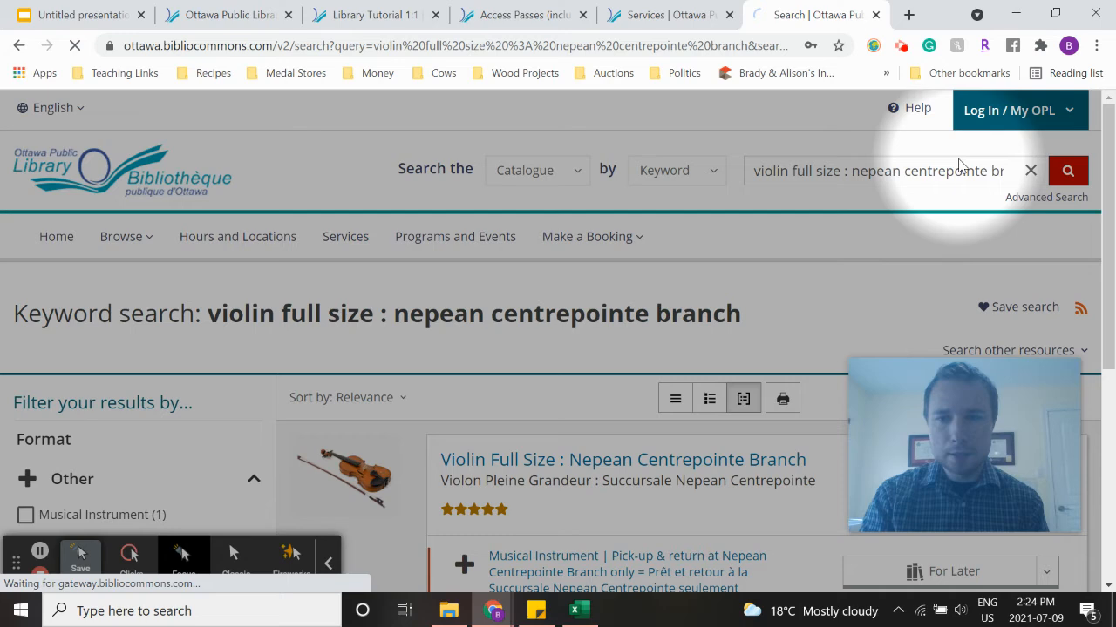
- Sign in to the library account via Log In / My OPL with the saved barcode and password
click(1008, 110)
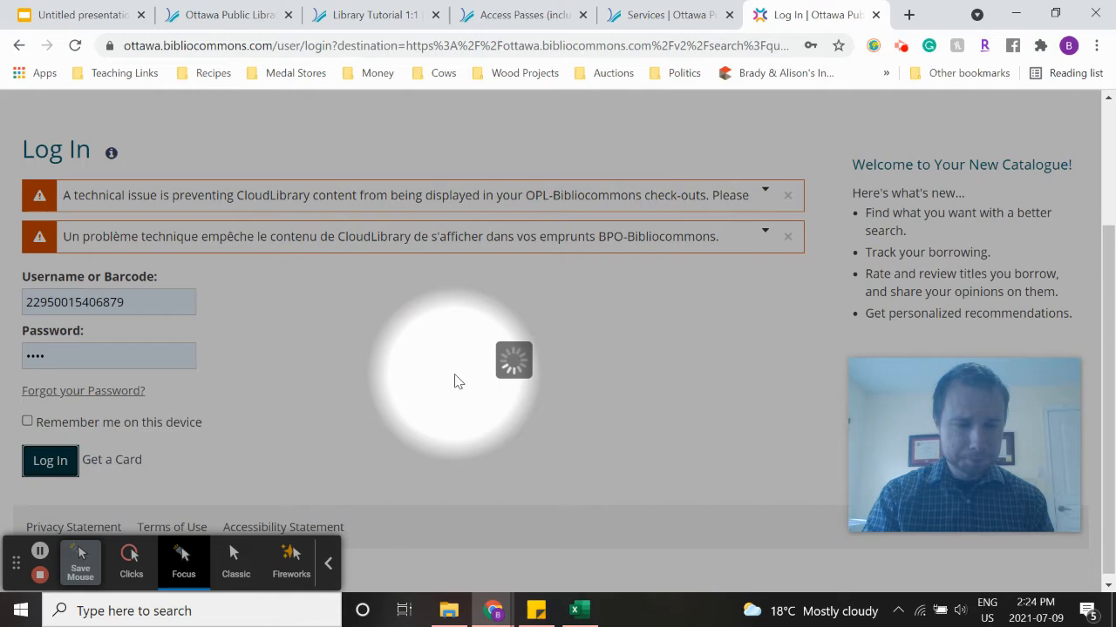
click(49, 460)
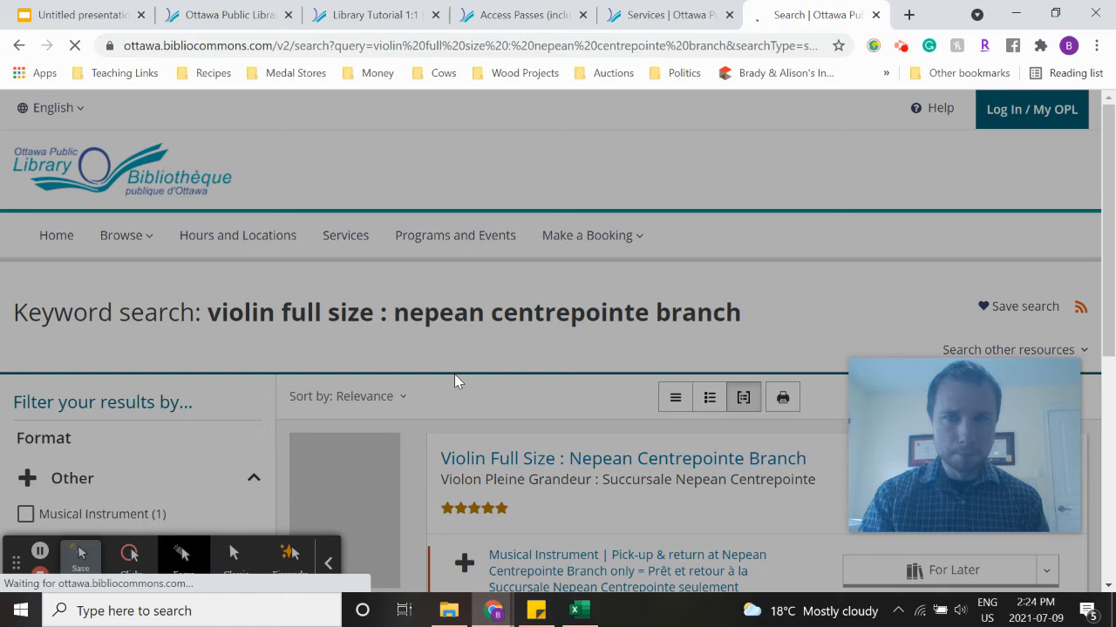
- Show the My Account menu with borrowing, collections, online fees and events-and-bookings options
click(1032, 108)
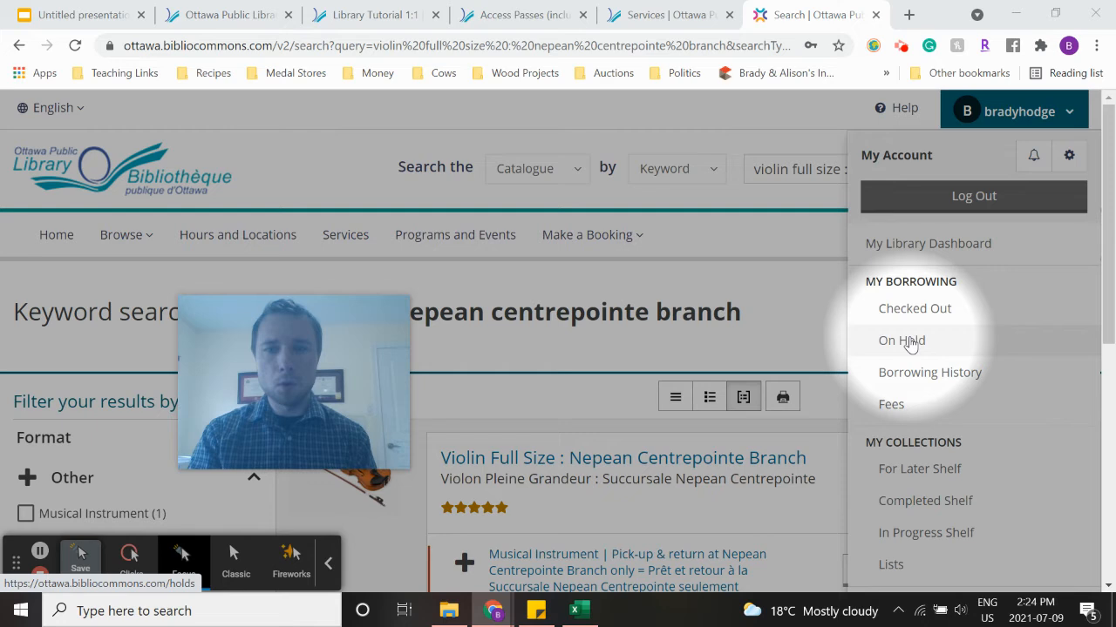
mouse_move(903, 373)
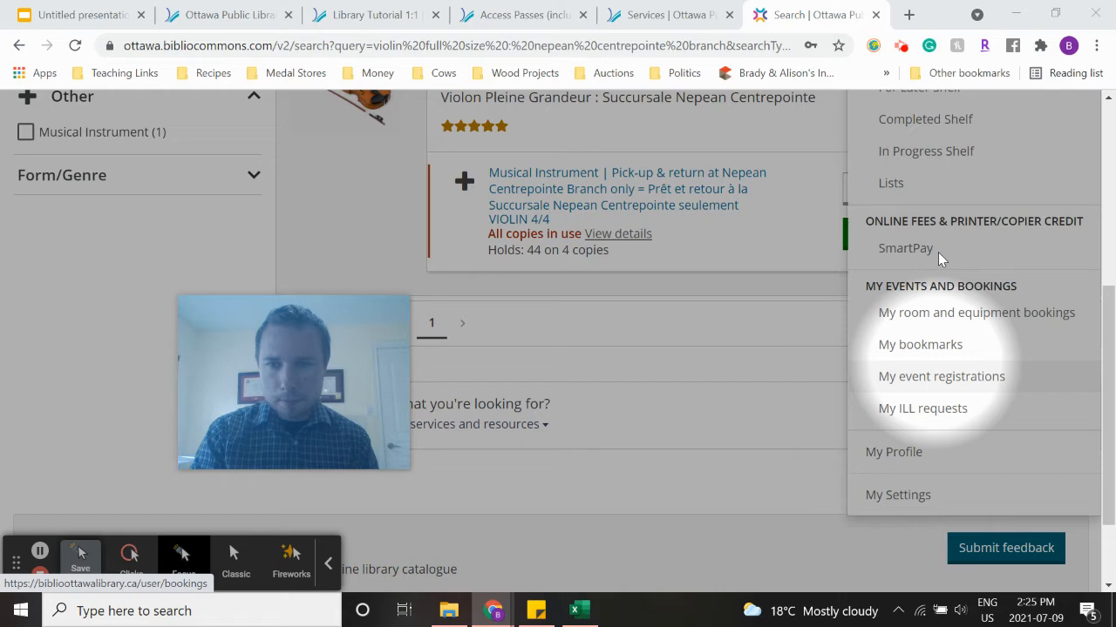
mouse_move(922, 407)
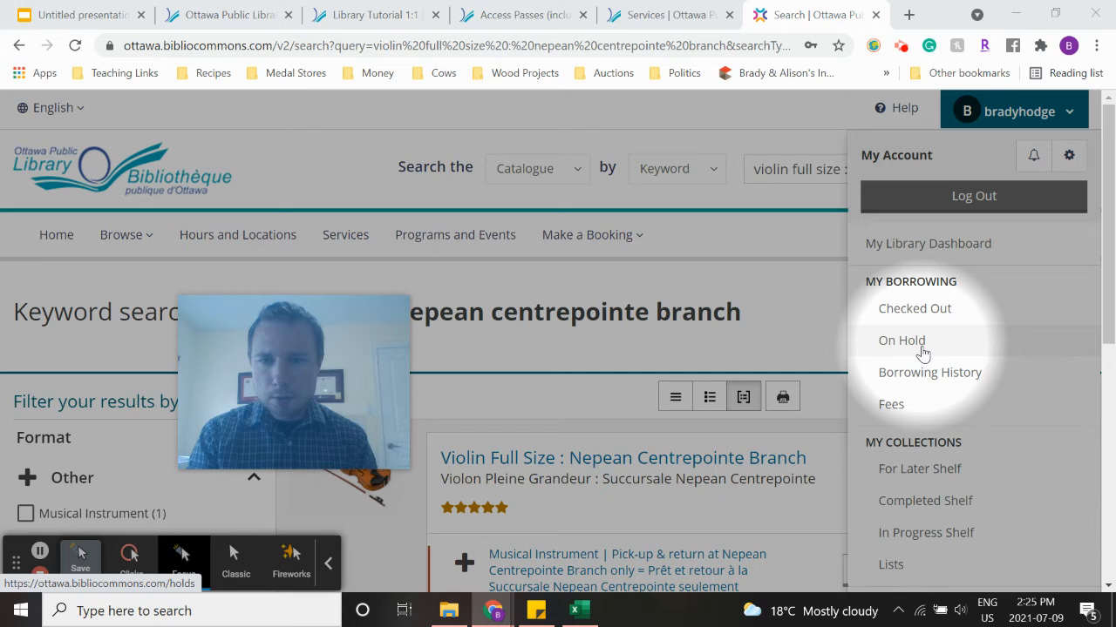
- View the On Hold list and scroll to Peanut Butter & Cupcake!, not ready, pickup at Hazeldean
click(901, 340)
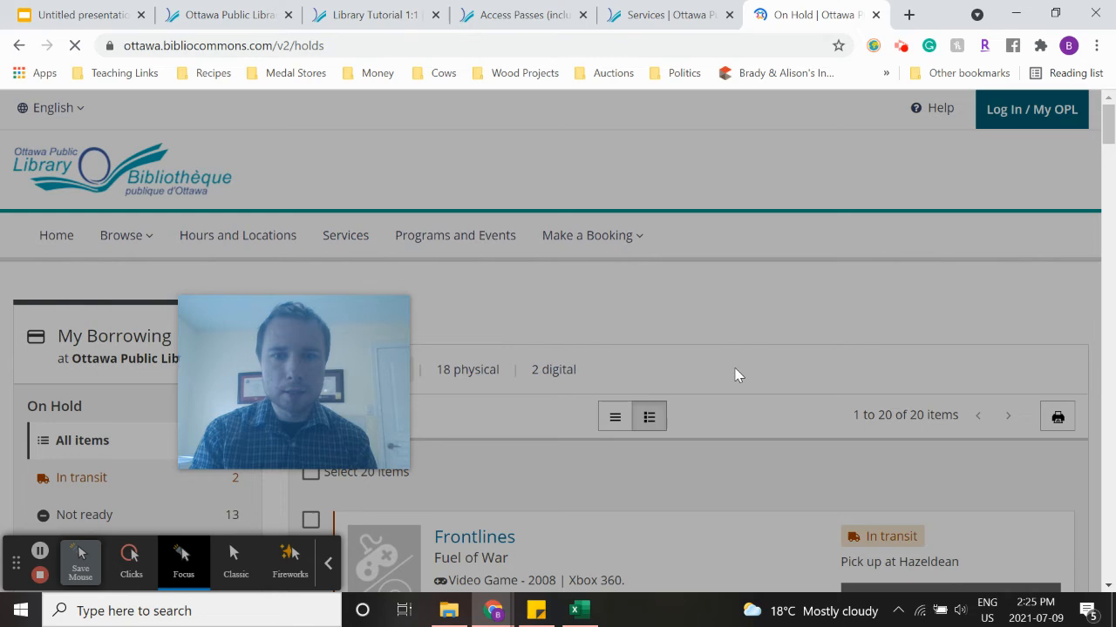
scroll(down, 3)
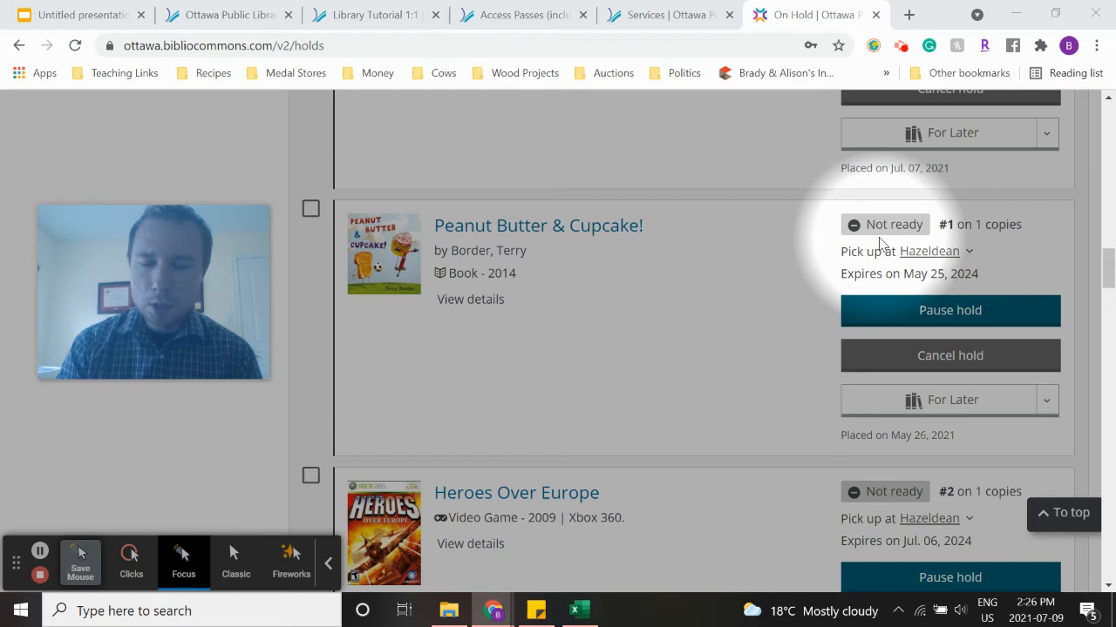
mouse_move(955, 258)
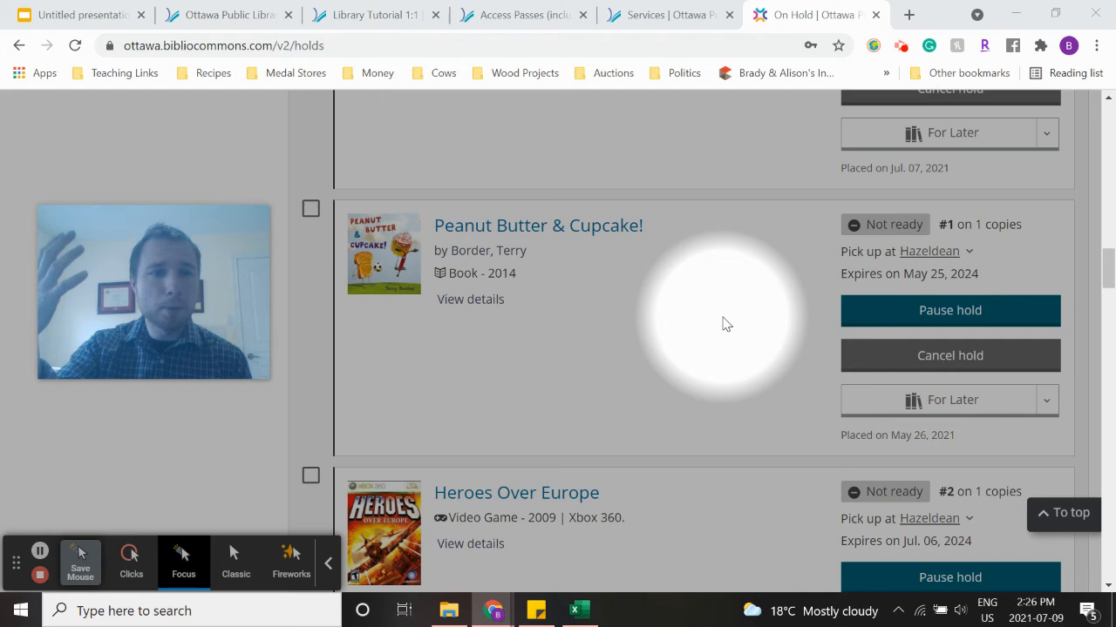
mouse_move(980, 310)
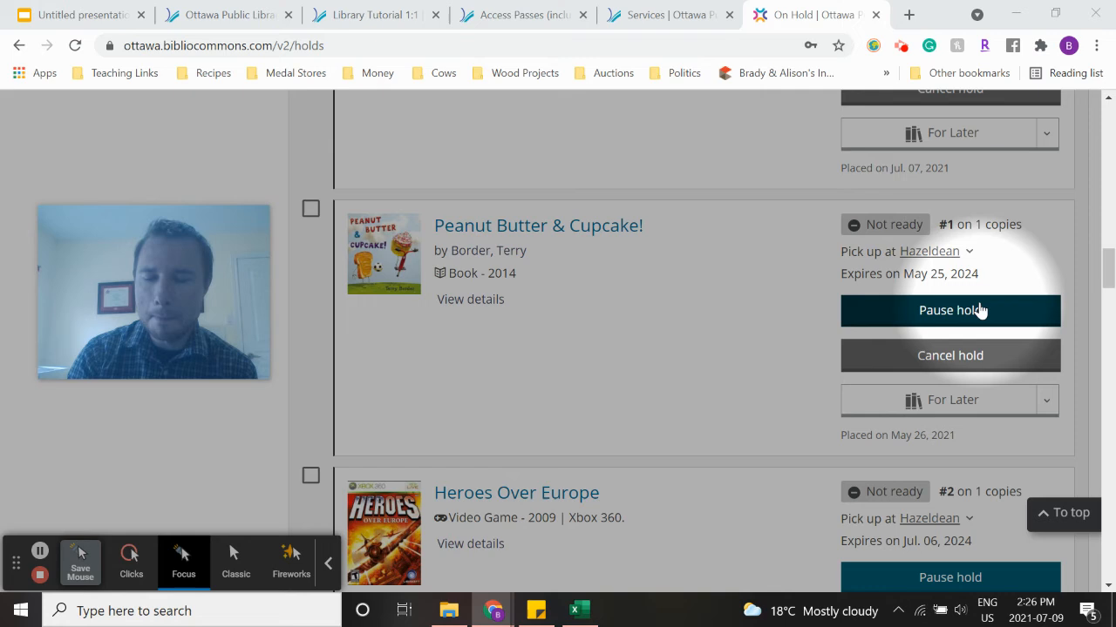
- Pause the Peanut Butter & Cupcake! hold until July 23, 2021 via the calendar
click(949, 310)
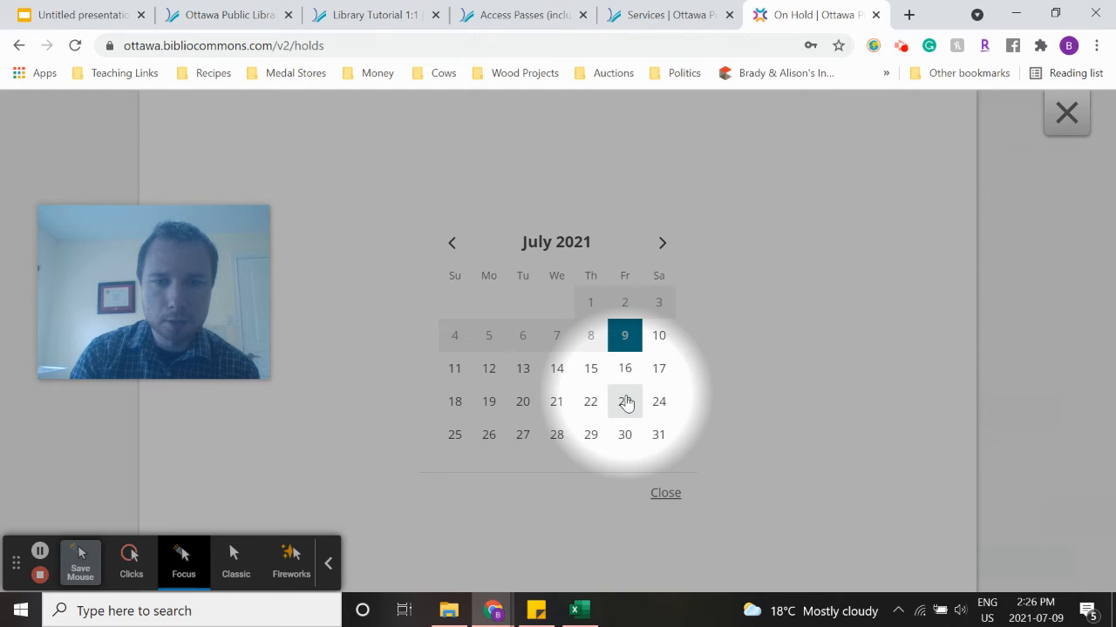
click(624, 401)
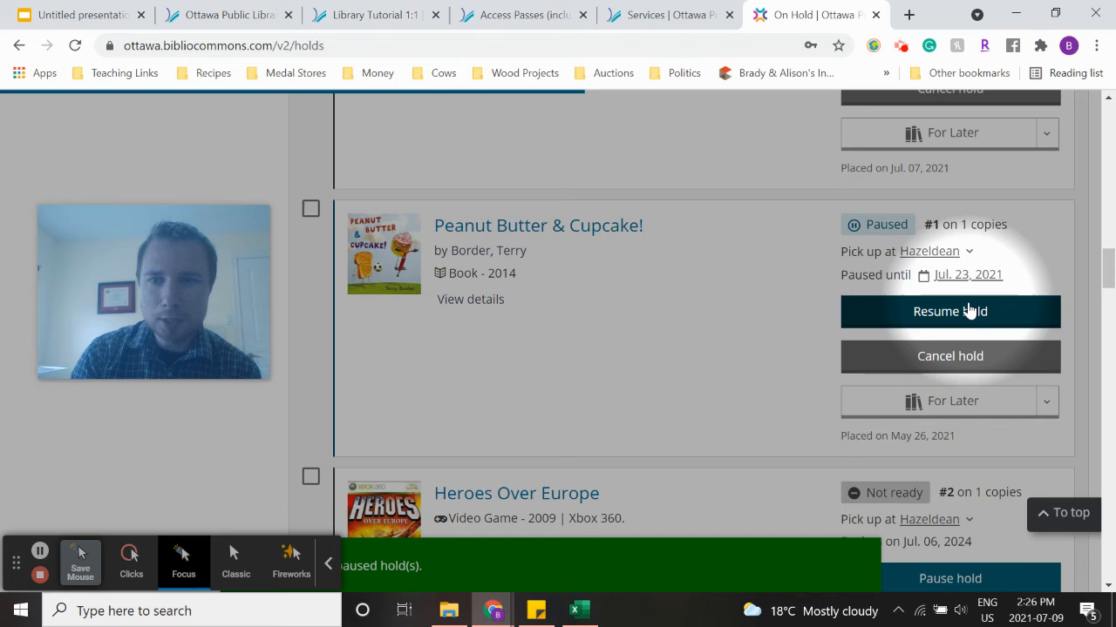
scroll(down, 3)
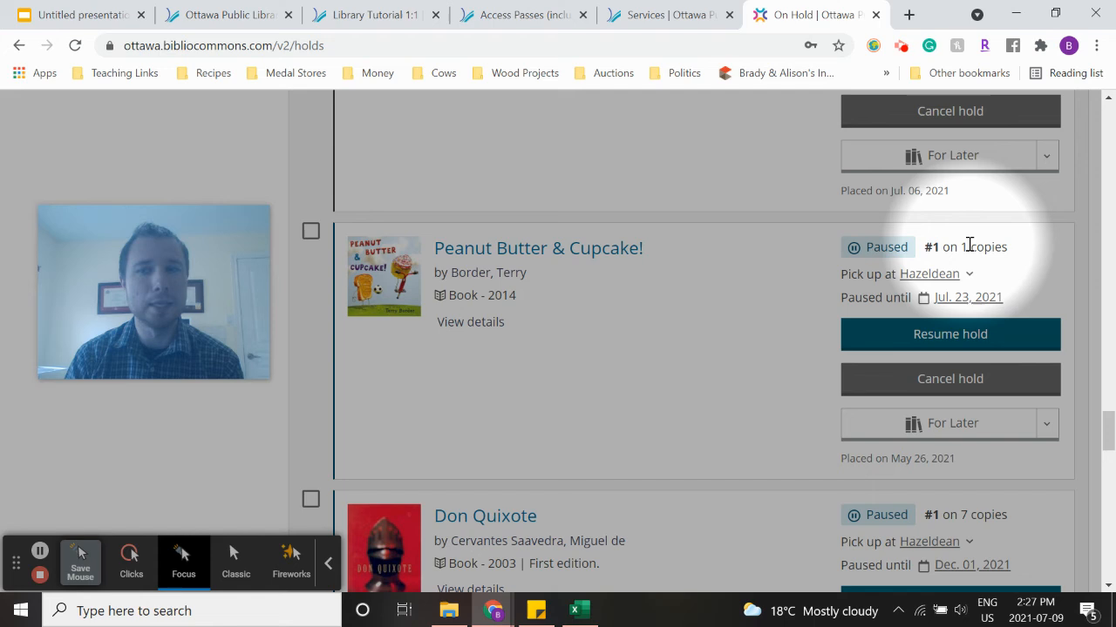
- Resume the paused Peanut Butter & Cupcake! hold and review the holds list
click(948, 335)
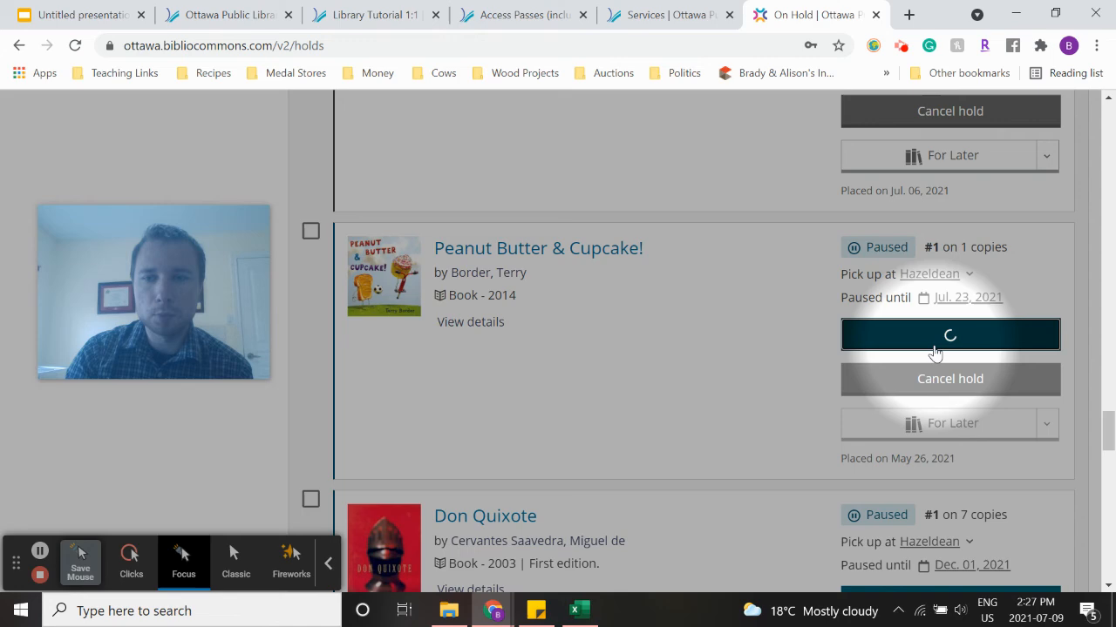
click(948, 334)
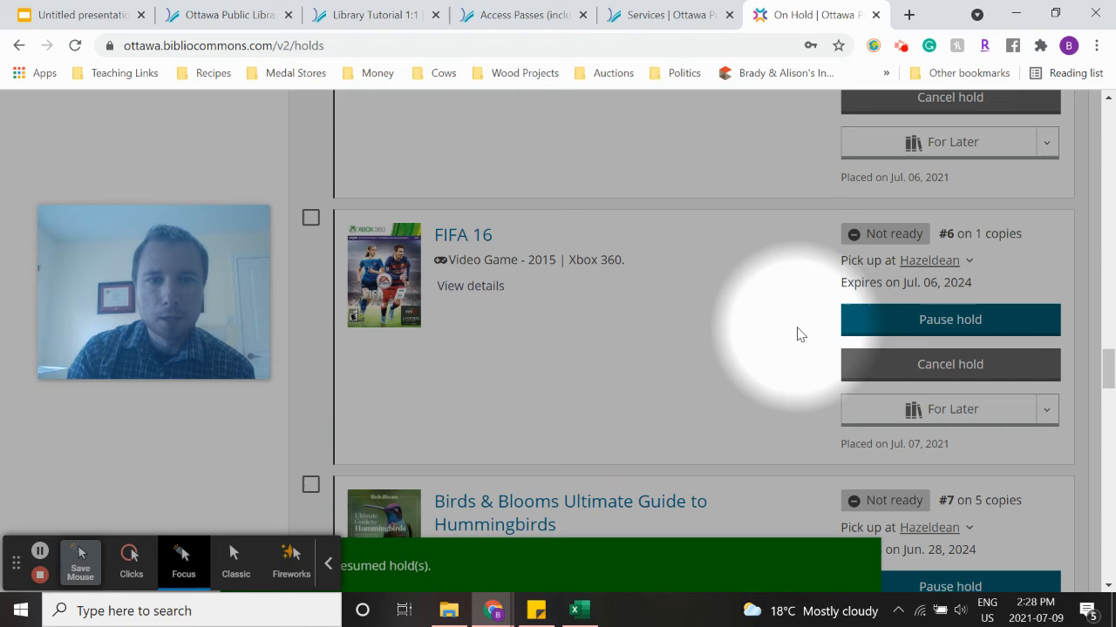
scroll(down, 3)
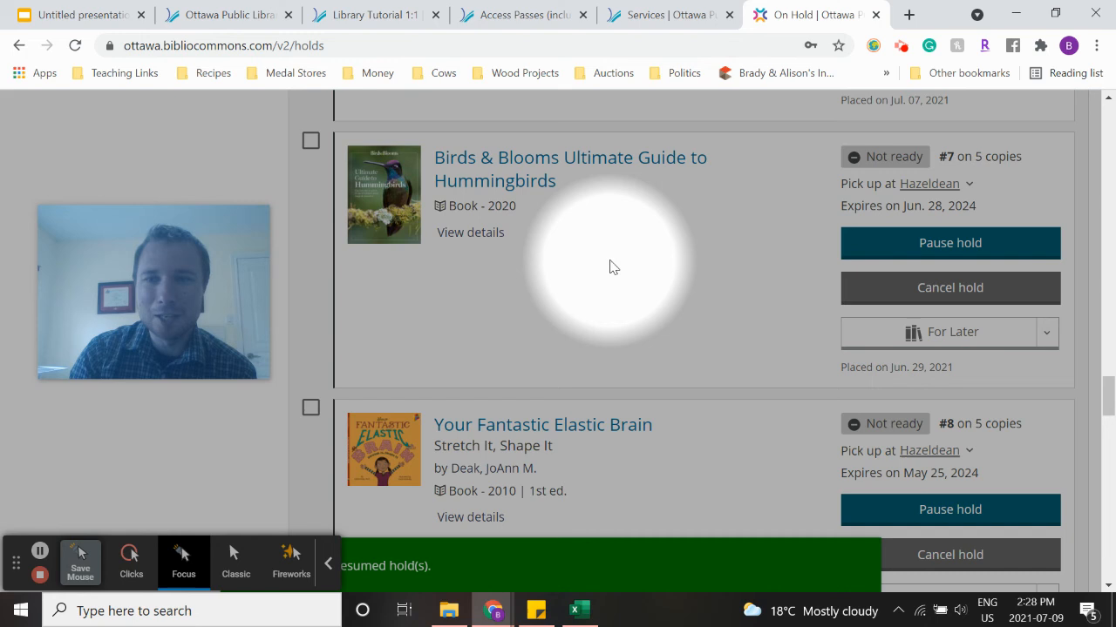
mouse_move(689, 279)
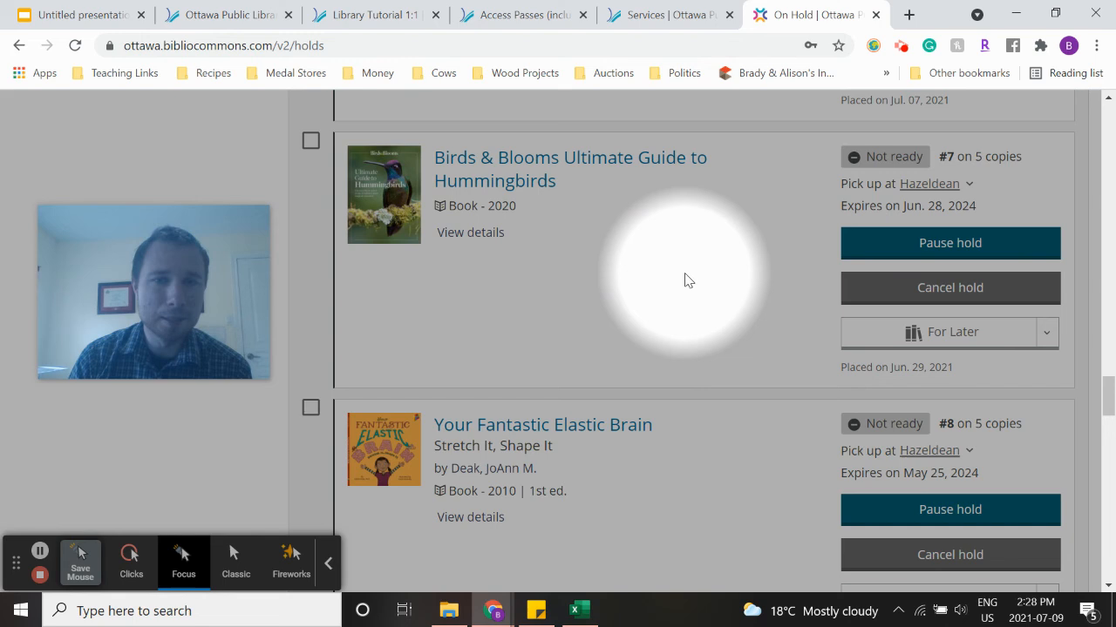